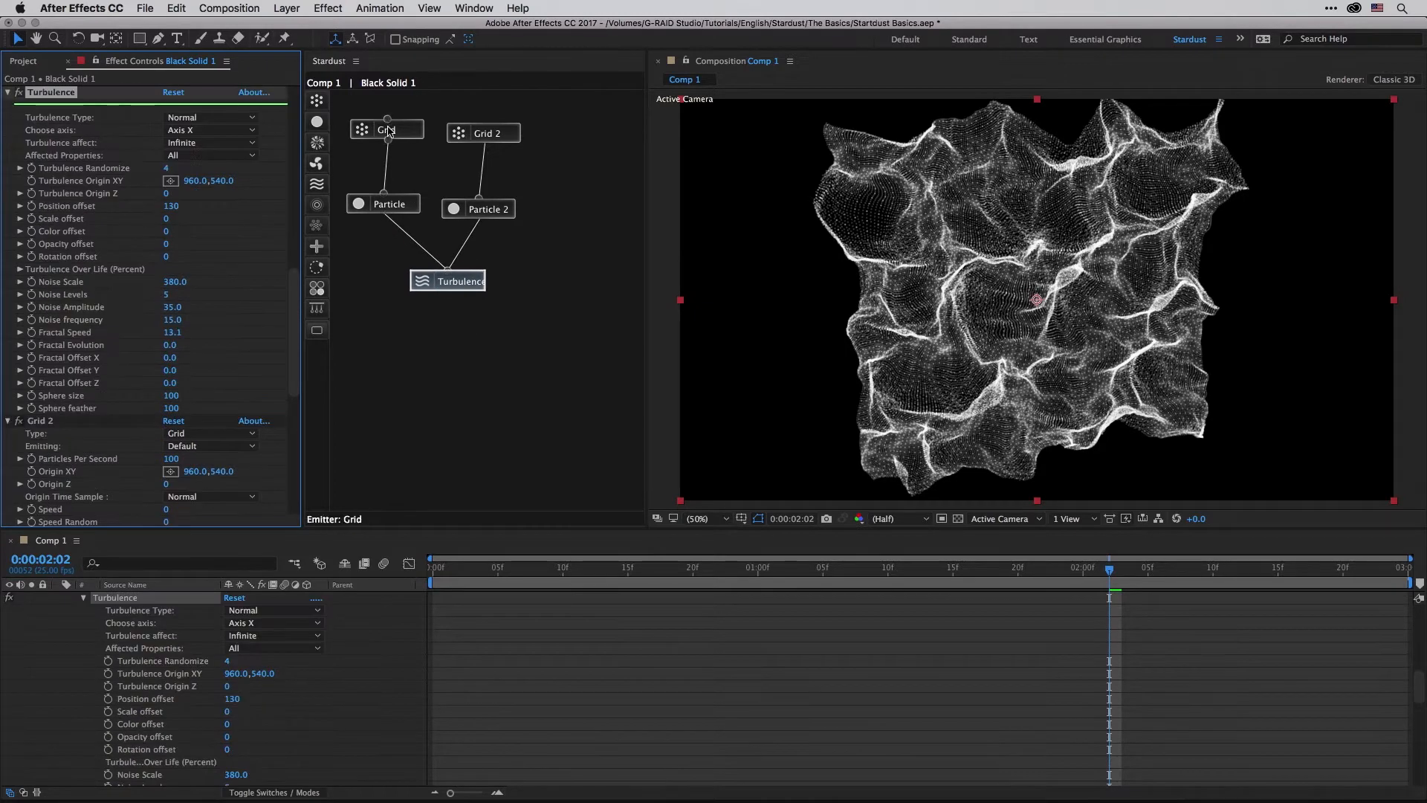
Step: Review the Grid emitter, Particle and second grid emitter settings, then select the Turbulence node
{"action": "left_click", "coordinate": [384, 203]}
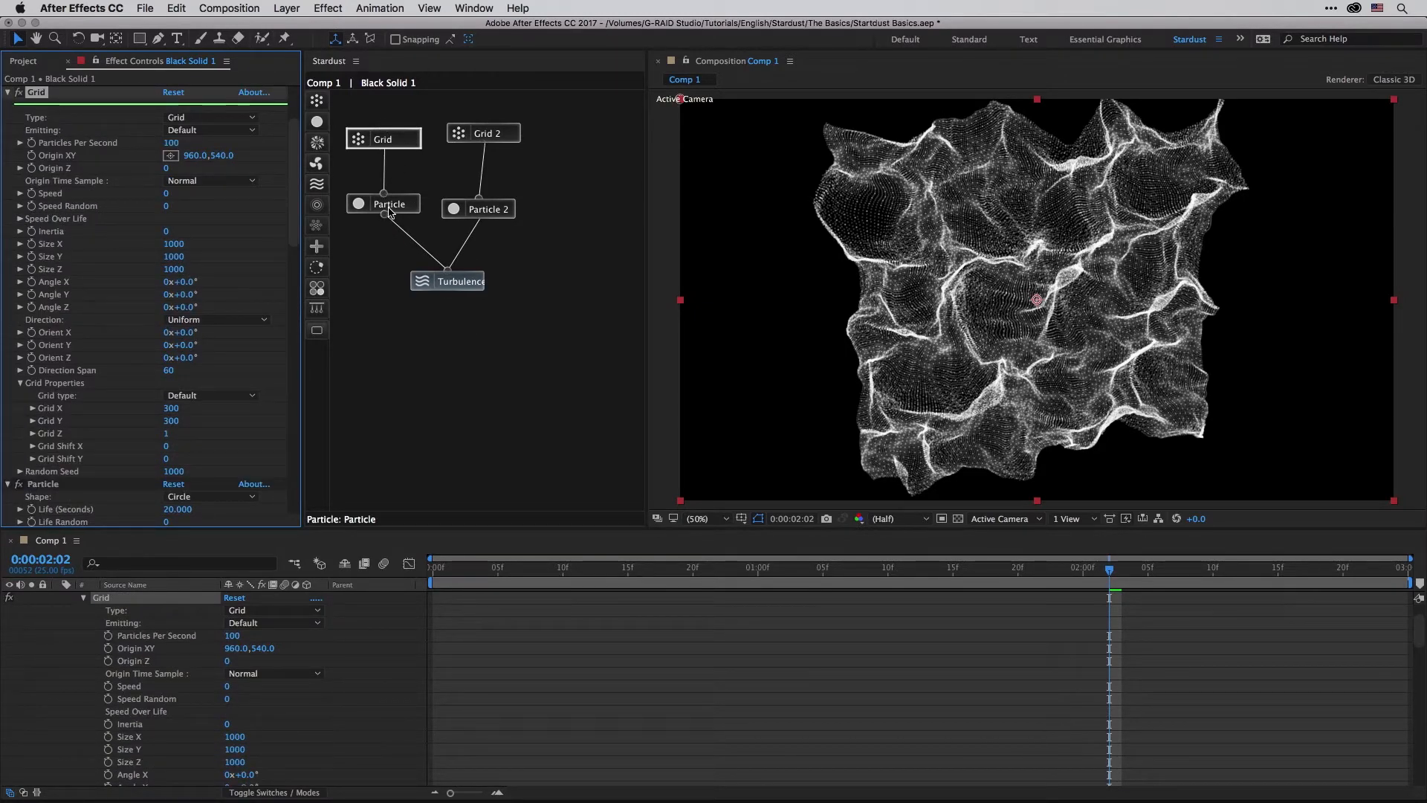
{"action": "left_click", "coordinate": [483, 132]}
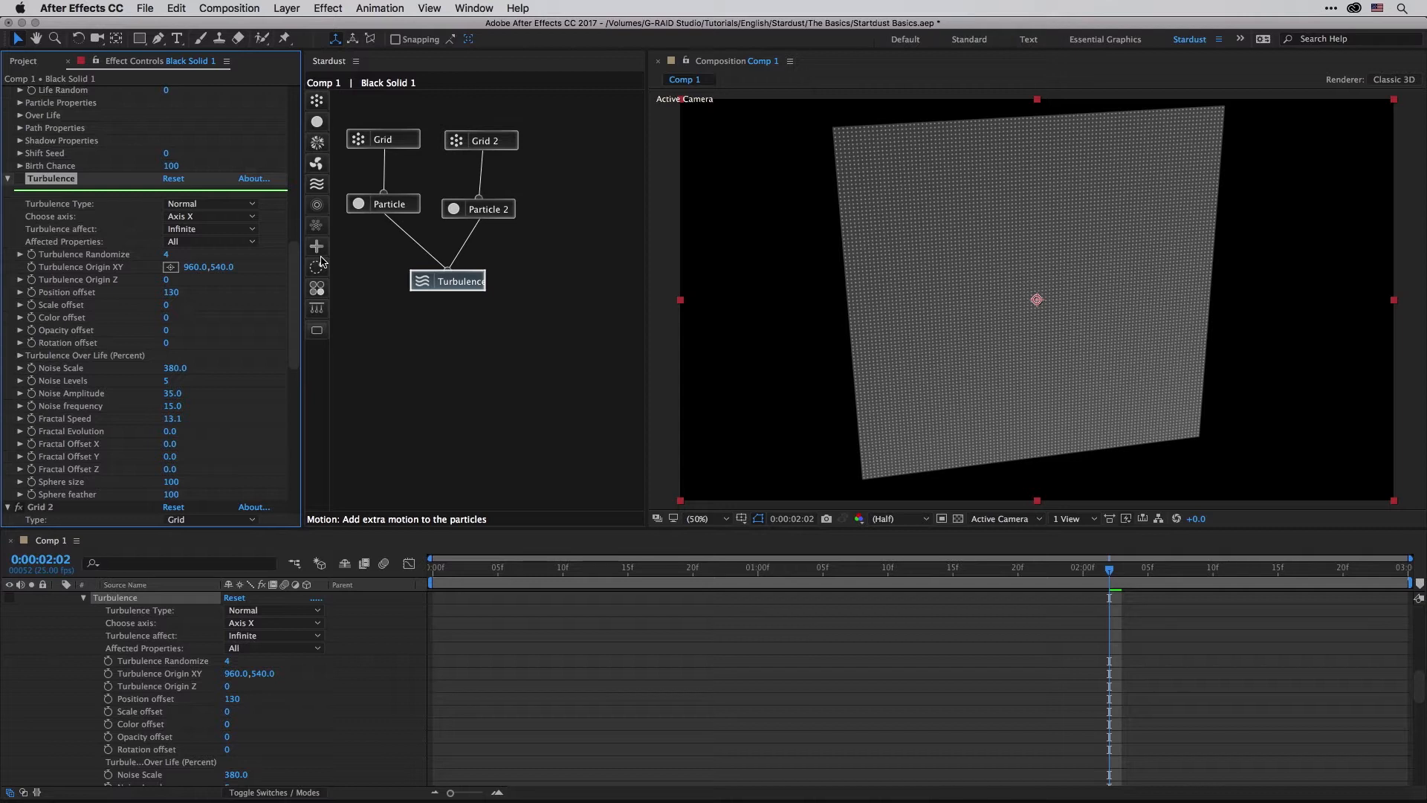
{"action": "left_click", "coordinate": [480, 140]}
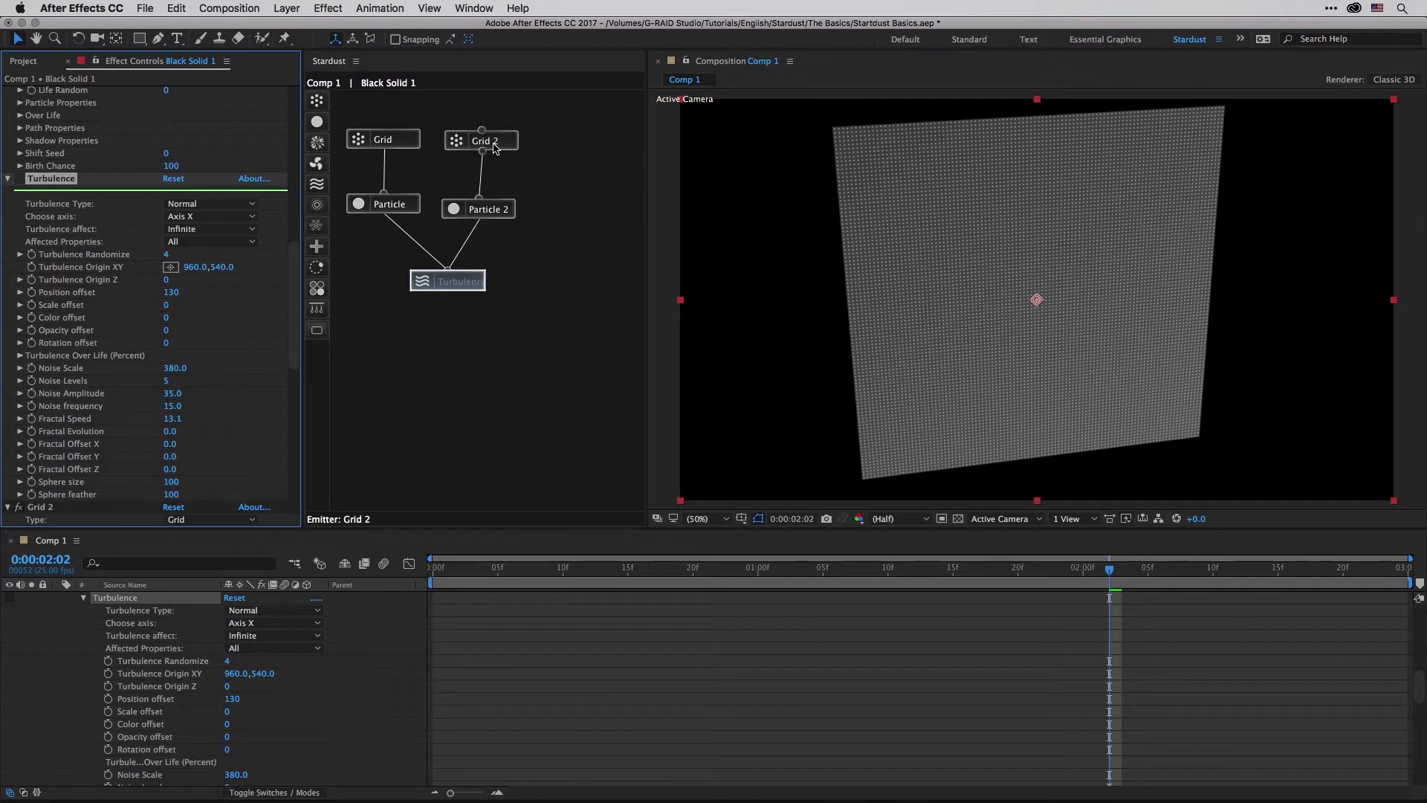
{"action": "left_click", "coordinate": [388, 204]}
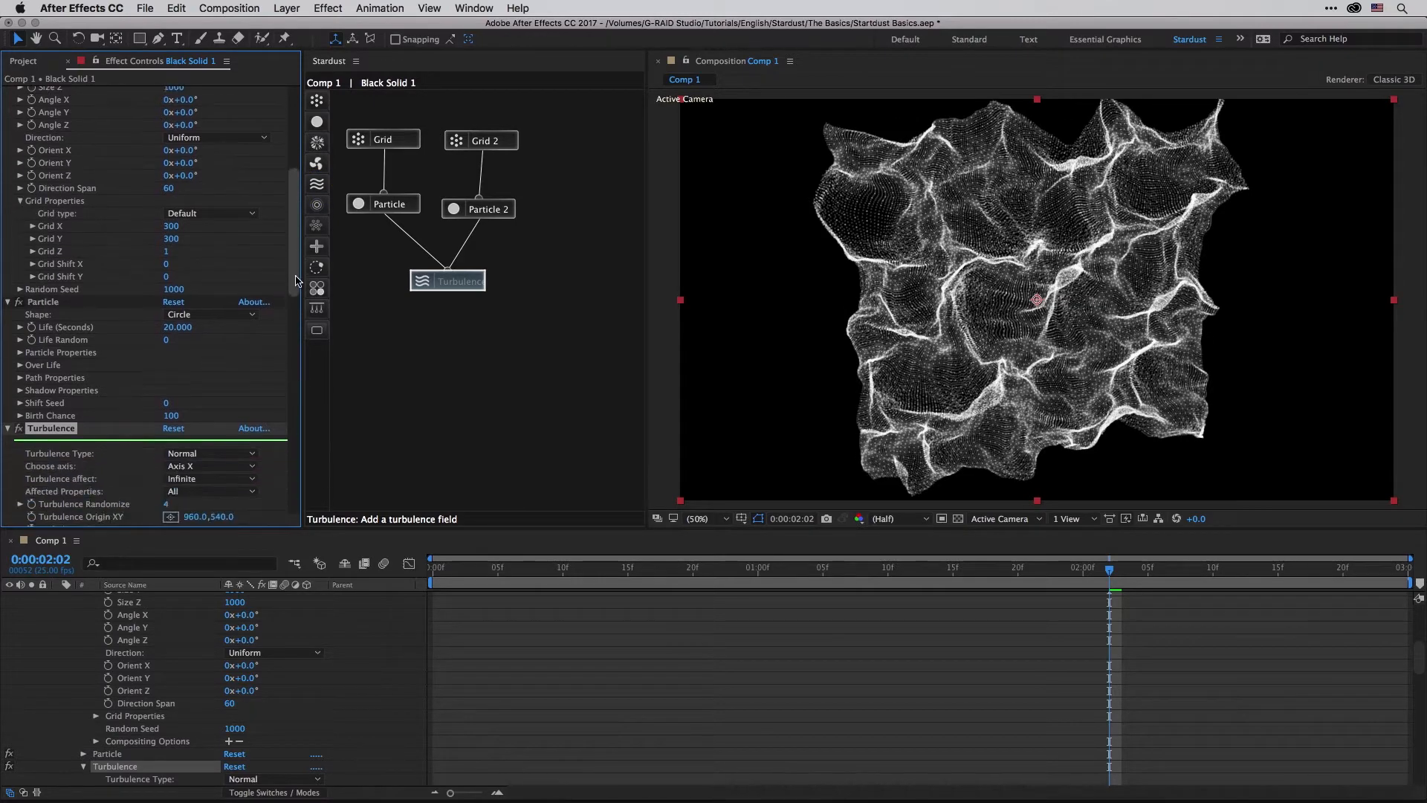
{"action": "scroll", "scroll_direction": "down", "scroll_amount": 3}
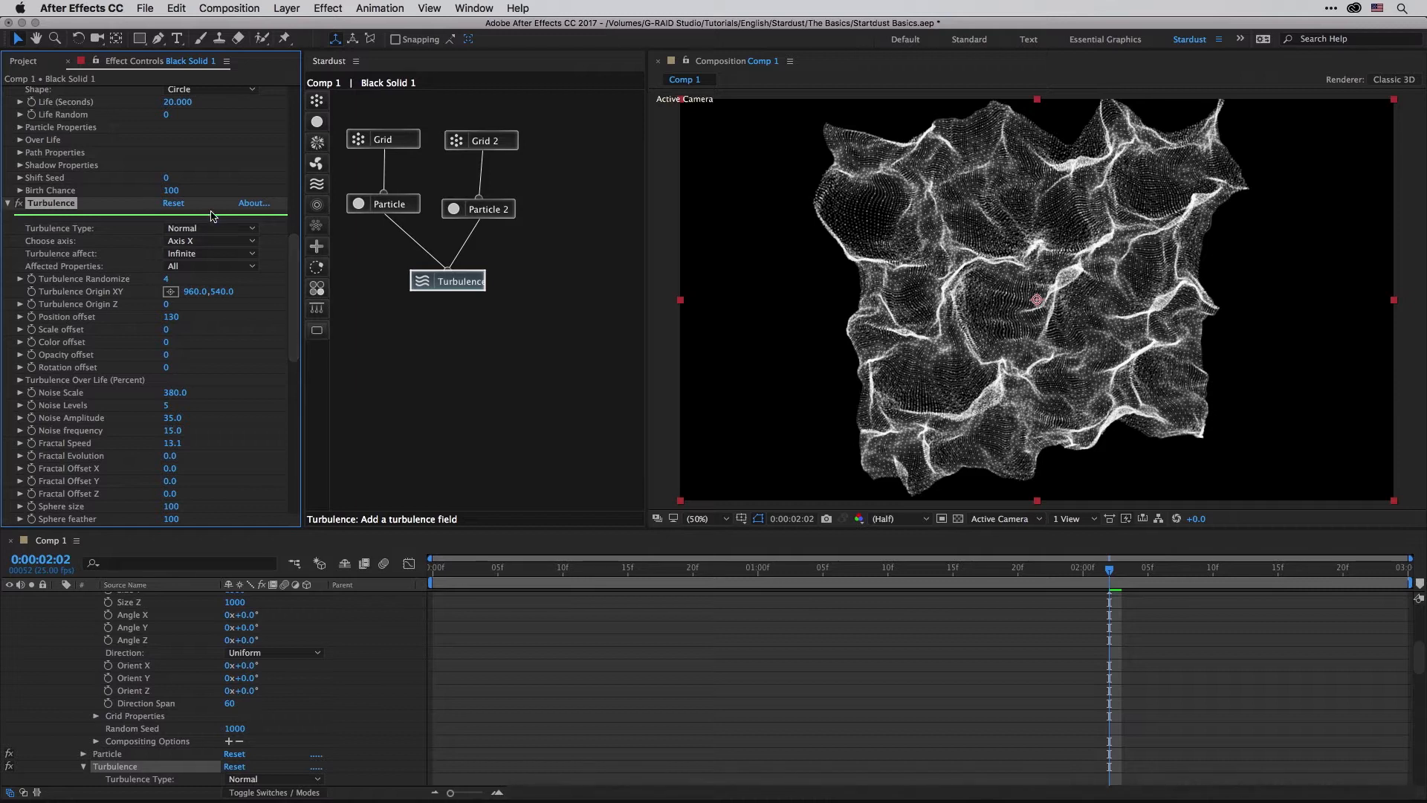
{"action": "left_click", "coordinate": [209, 228]}
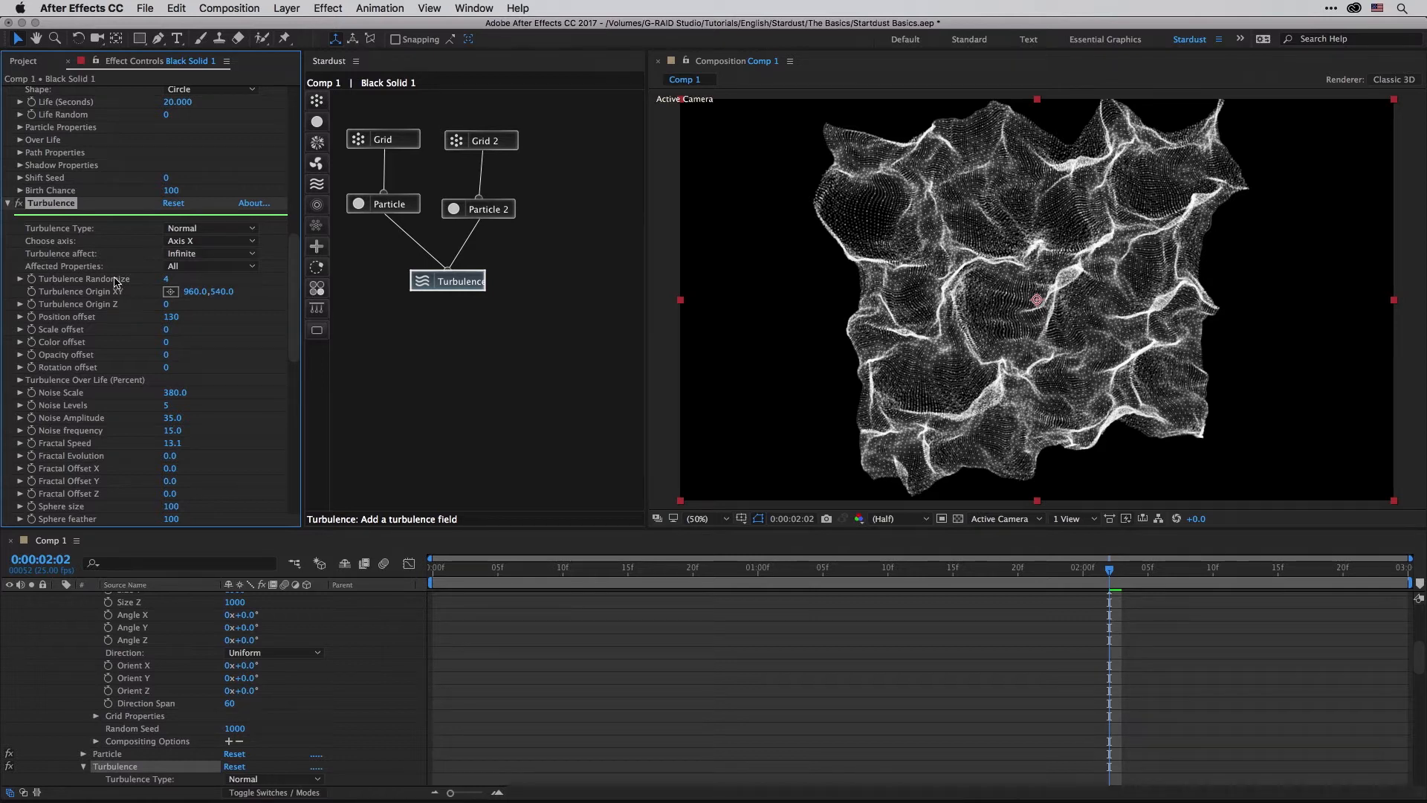
{"action": "mouse_move", "coordinate": [124, 353]}
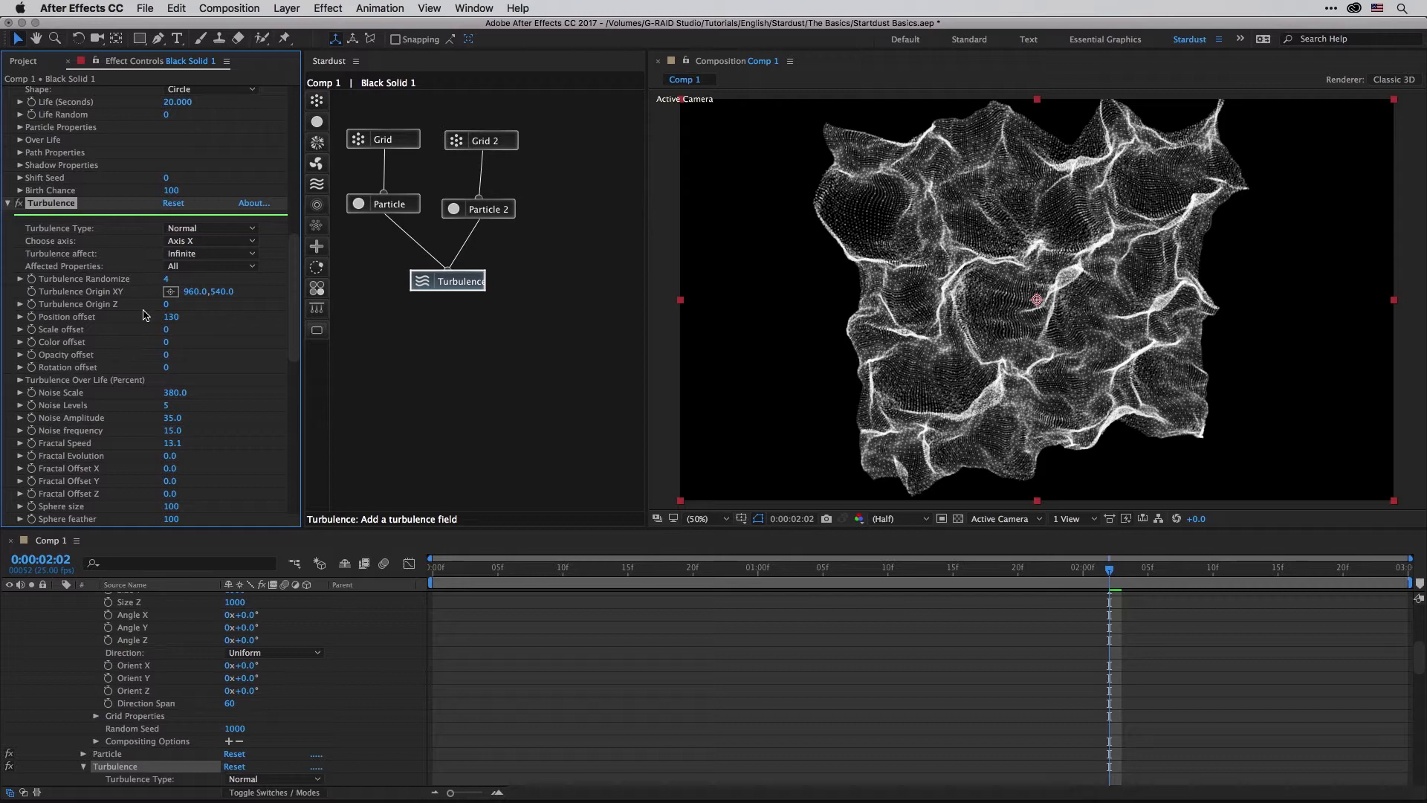
{"action": "mouse_move", "coordinate": [163, 292]}
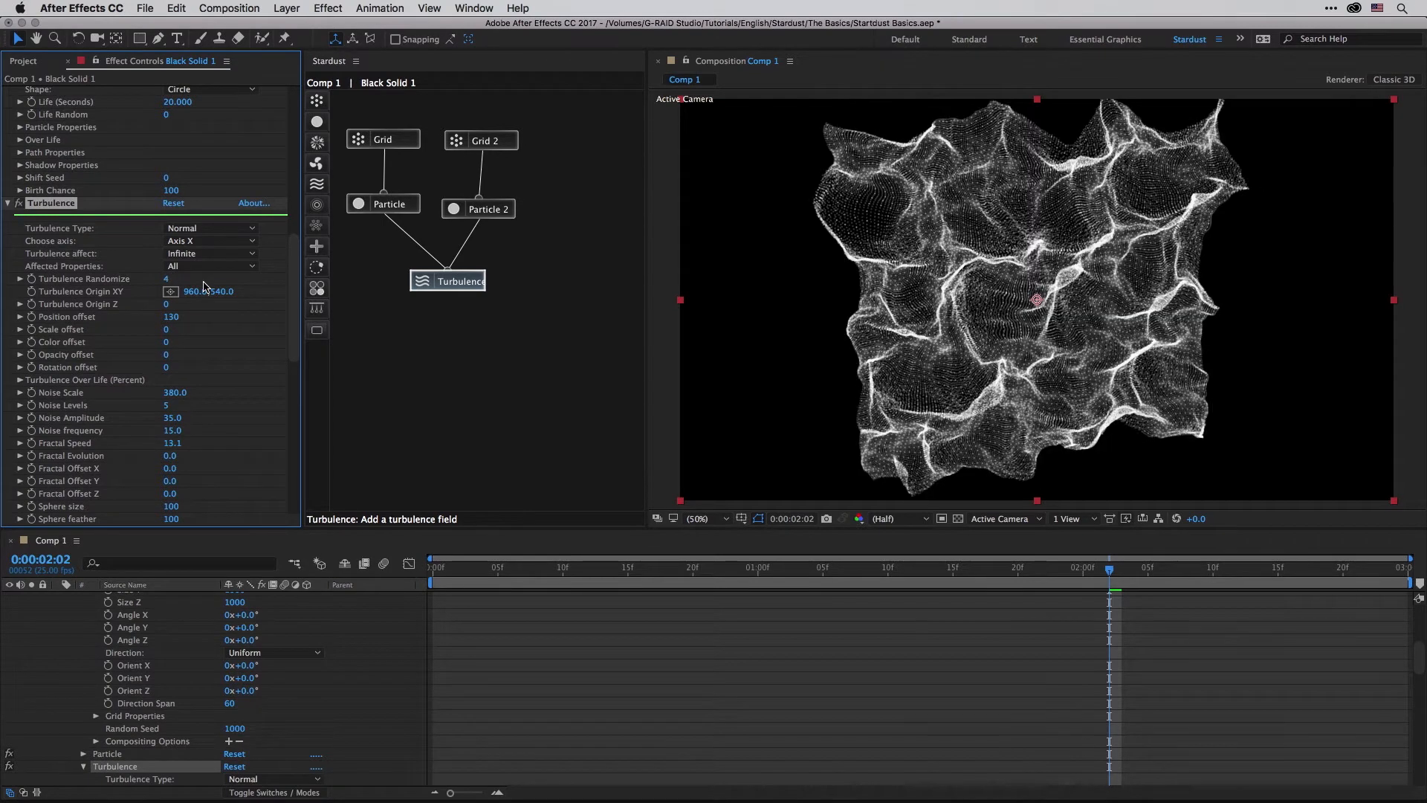
{"action": "mouse_move", "coordinate": [125, 303]}
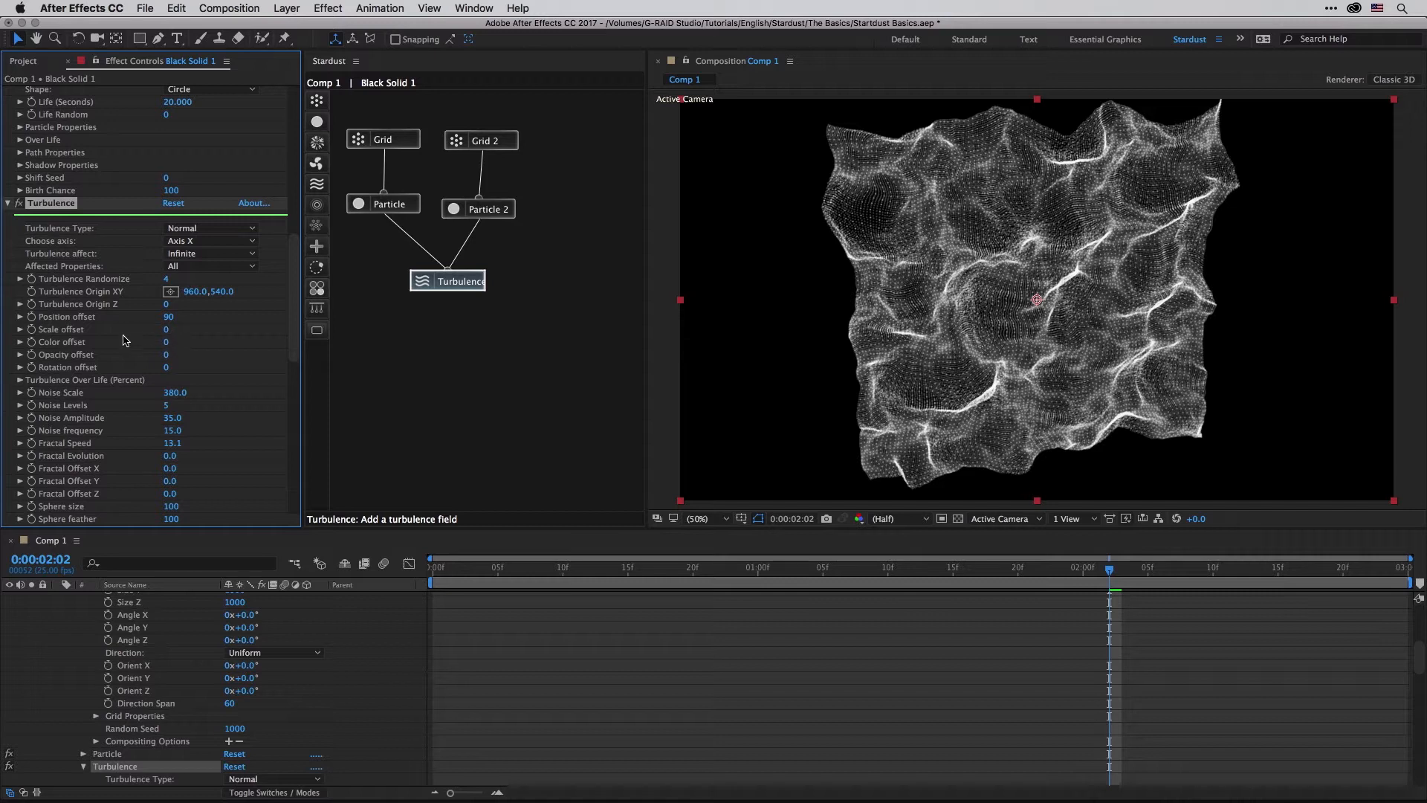
{"action": "mouse_move", "coordinate": [128, 360]}
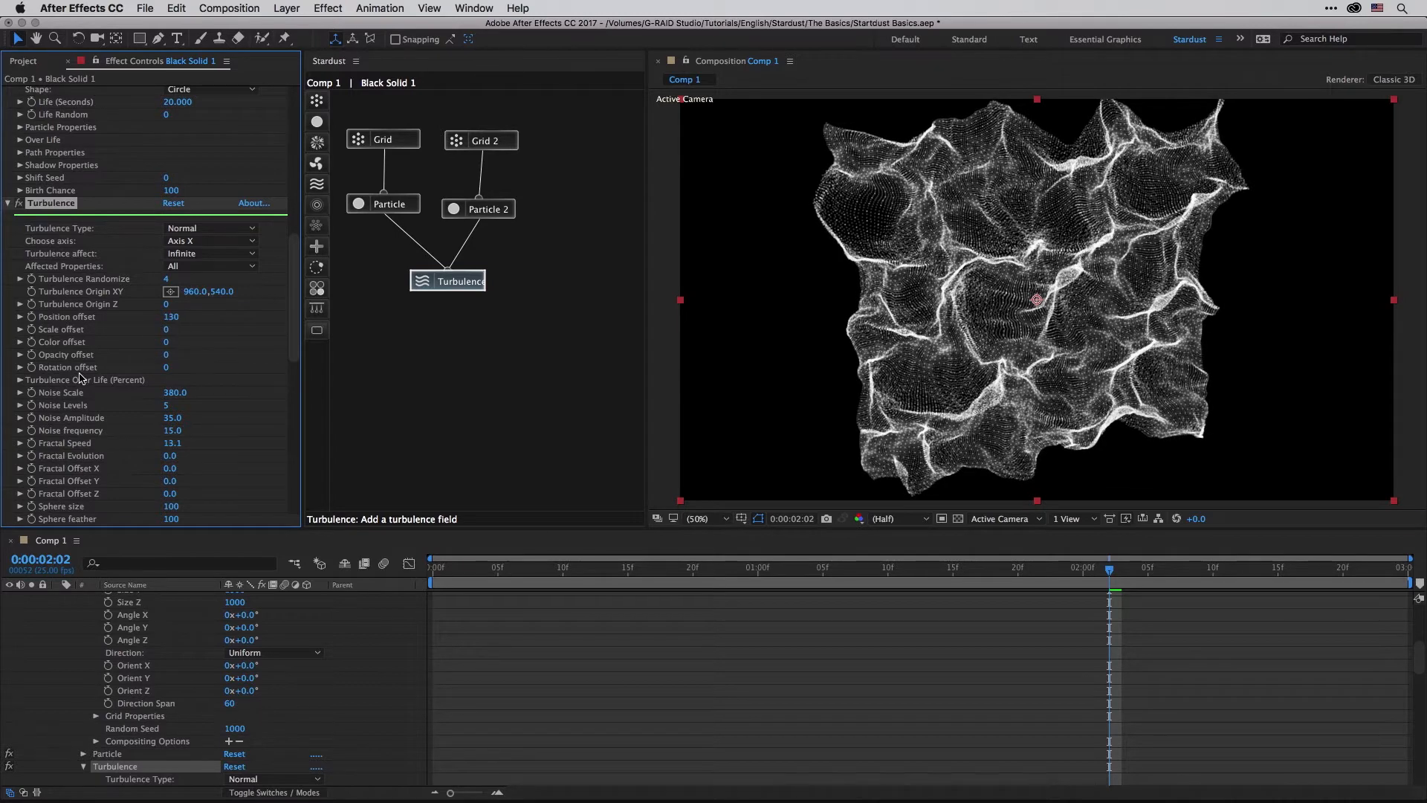
Step: Shape the Turbulence Over Life curve to start near zero and ramp up to full strength
{"action": "left_click", "coordinate": [18, 380]}
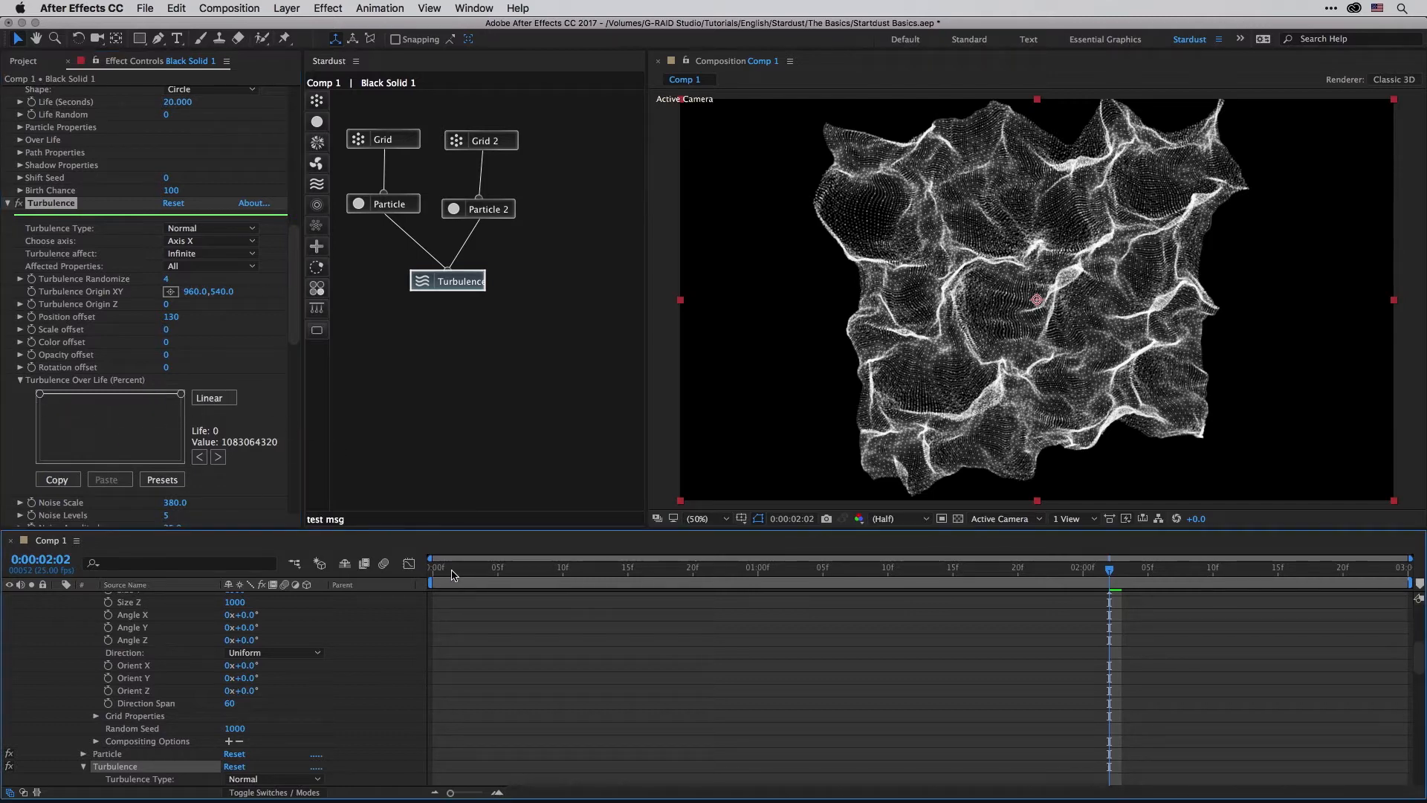
{"action": "left_click", "coordinate": [601, 568]}
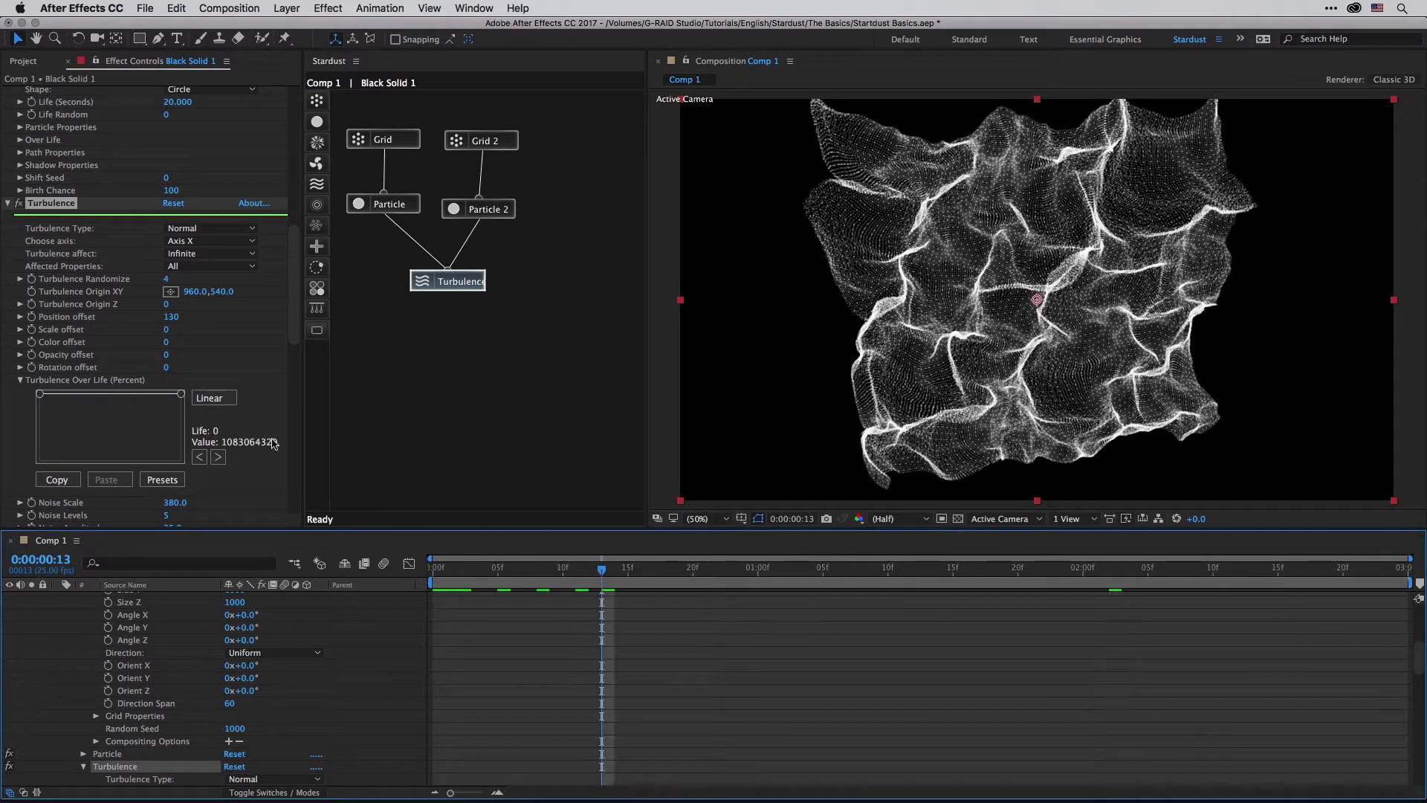
{"action": "left_click", "coordinate": [213, 399]}
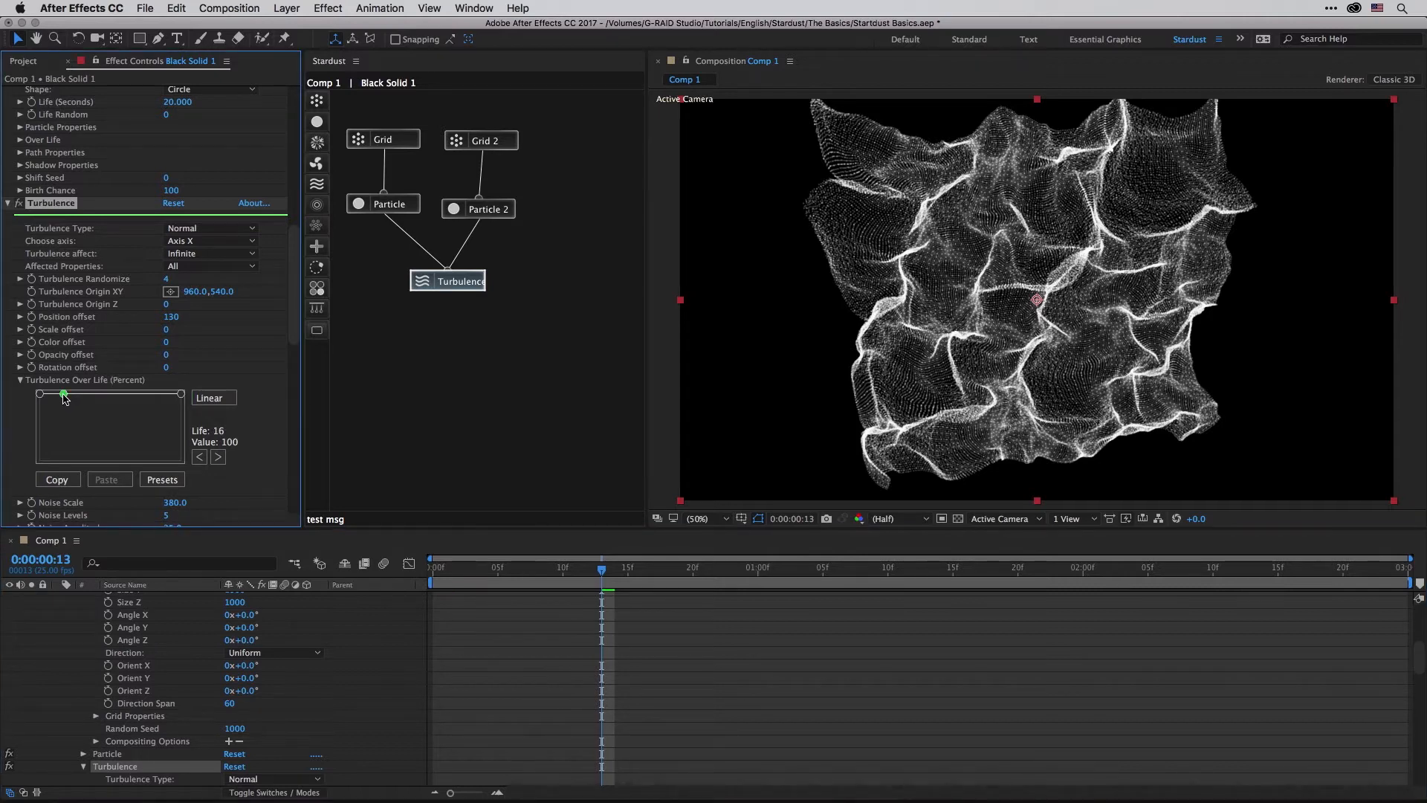
{"action": "left_click_drag", "start_coordinate": [64, 392], "coordinate": [38, 420]}
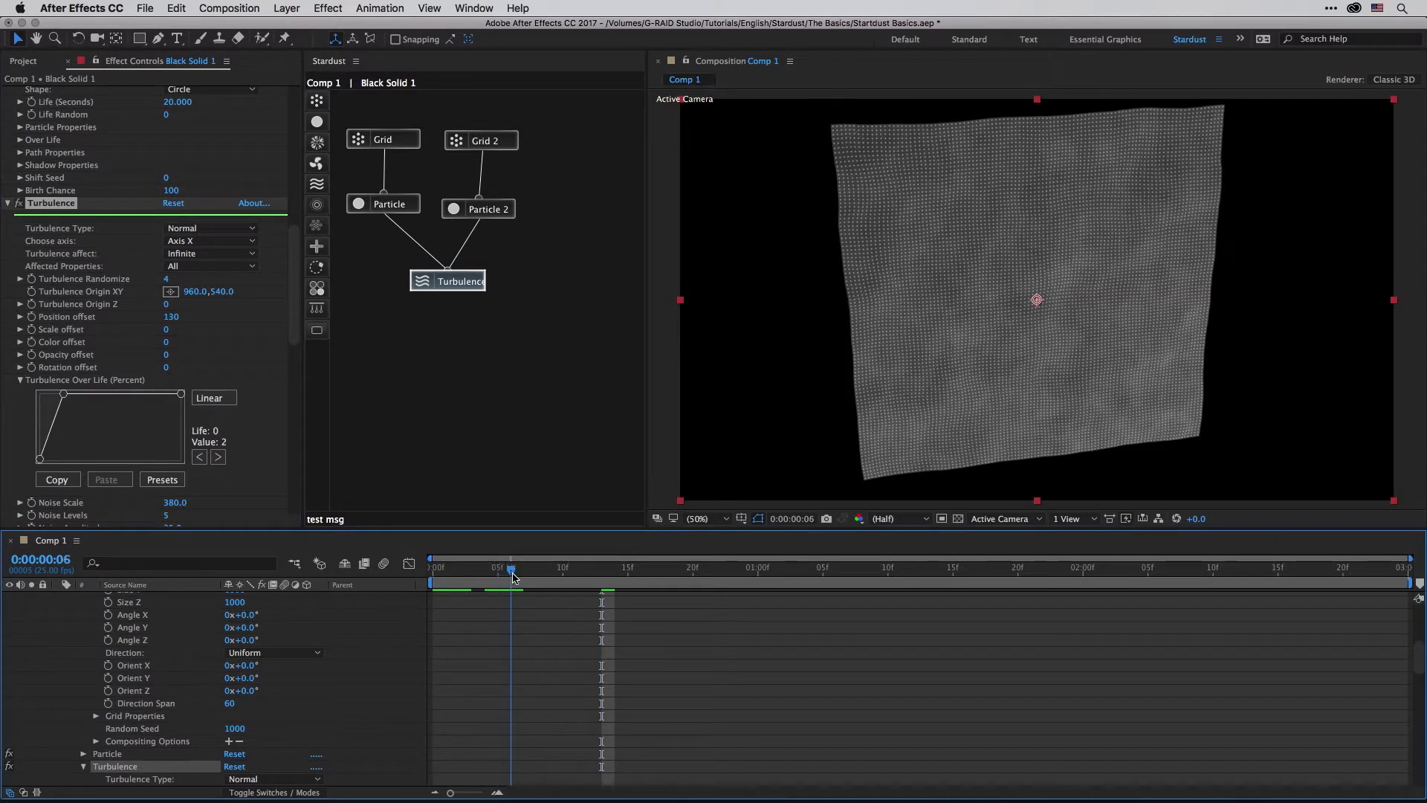
Step: Scrub later frames to preview the ramped turbulence and dismiss the curve presets without applying one
{"action": "left_click_drag", "start_coordinate": [511, 568], "coordinate": [628, 568]}
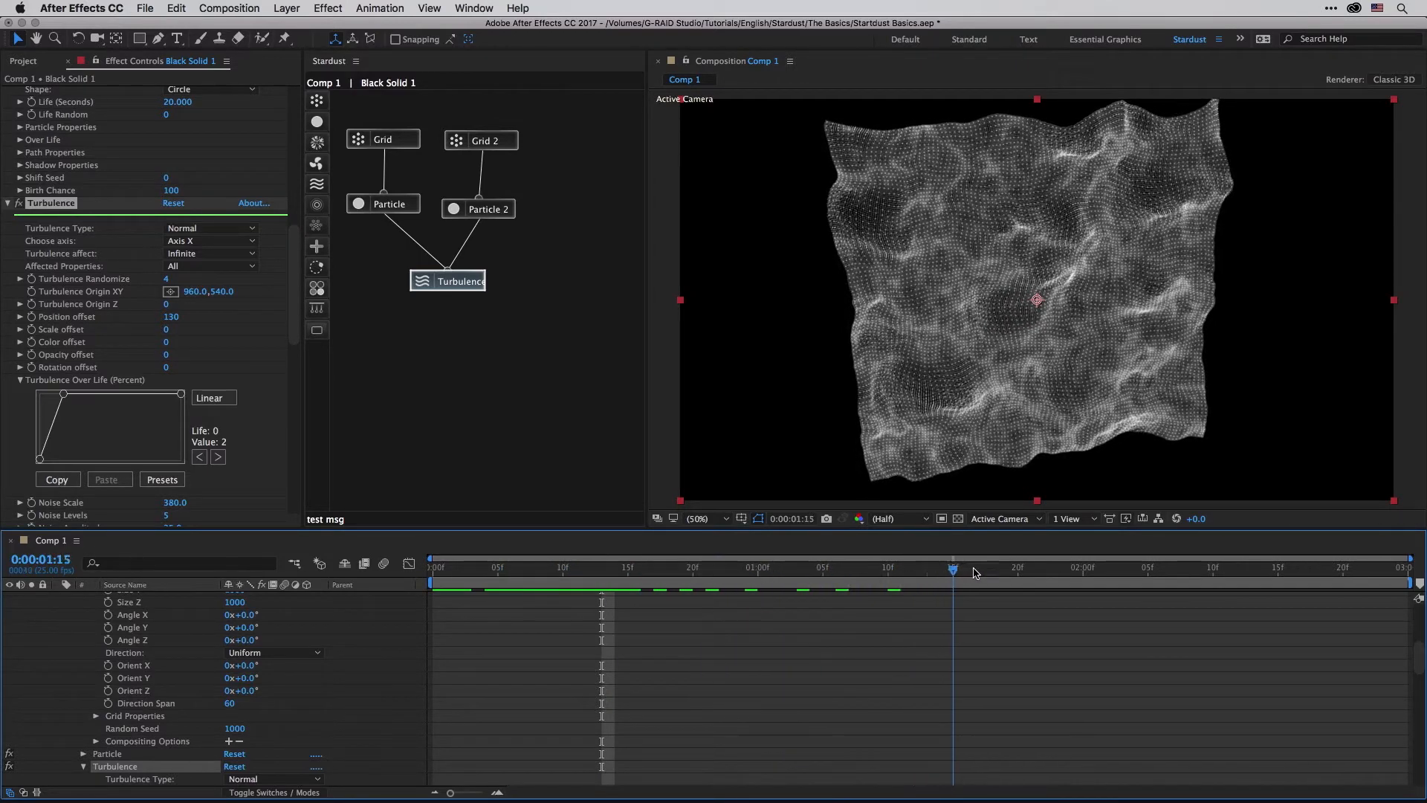
{"action": "left_click", "coordinate": [979, 566]}
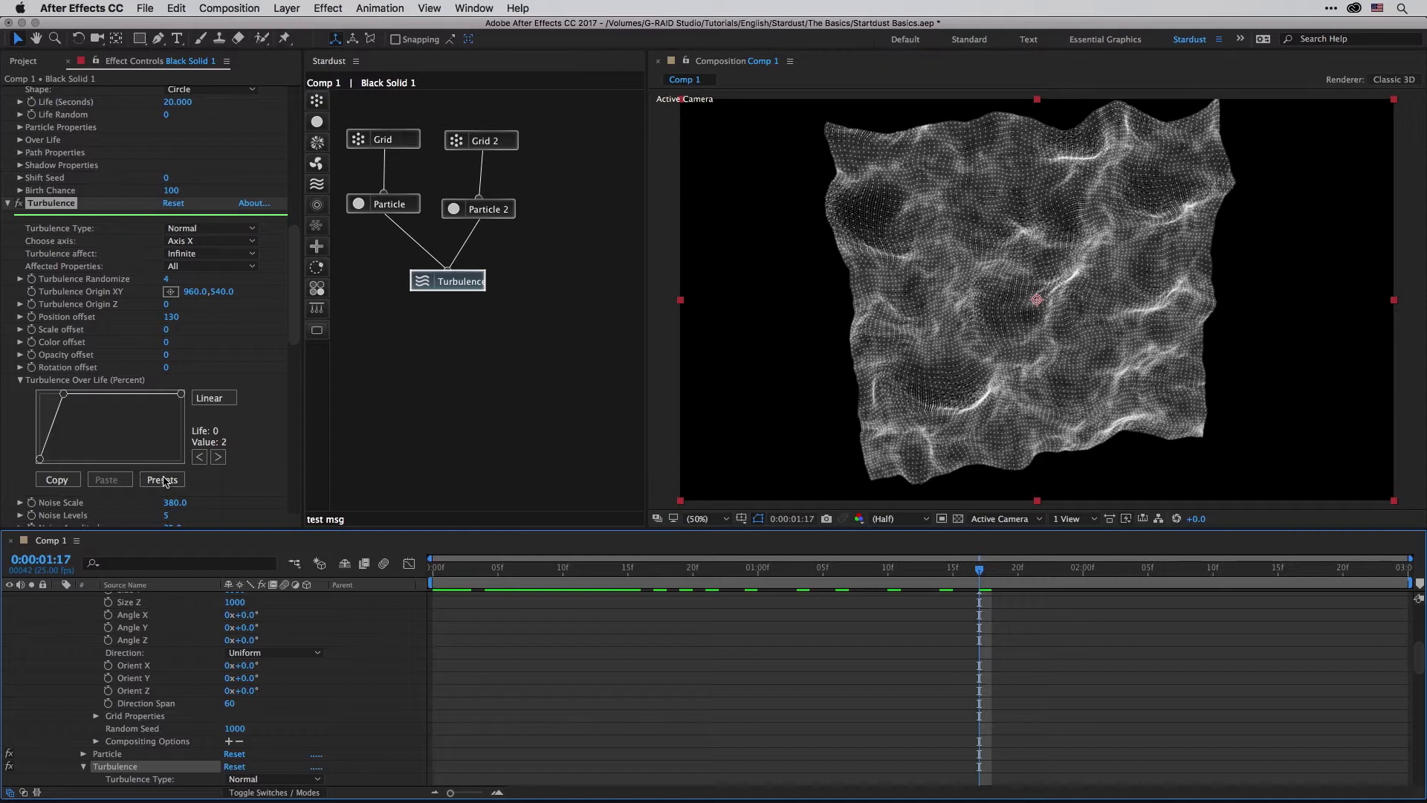
{"action": "left_click", "coordinate": [161, 480]}
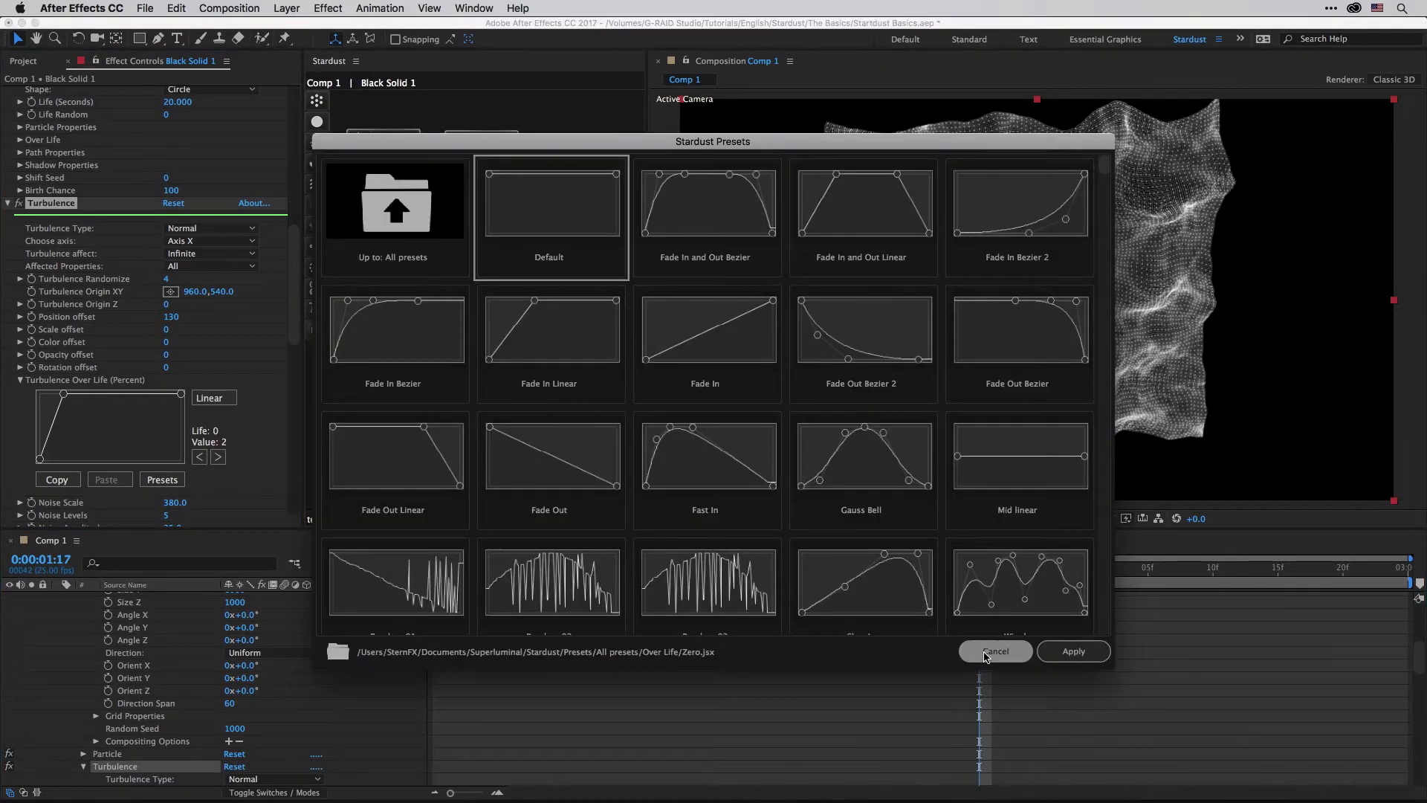
{"action": "left_click", "coordinate": [995, 651]}
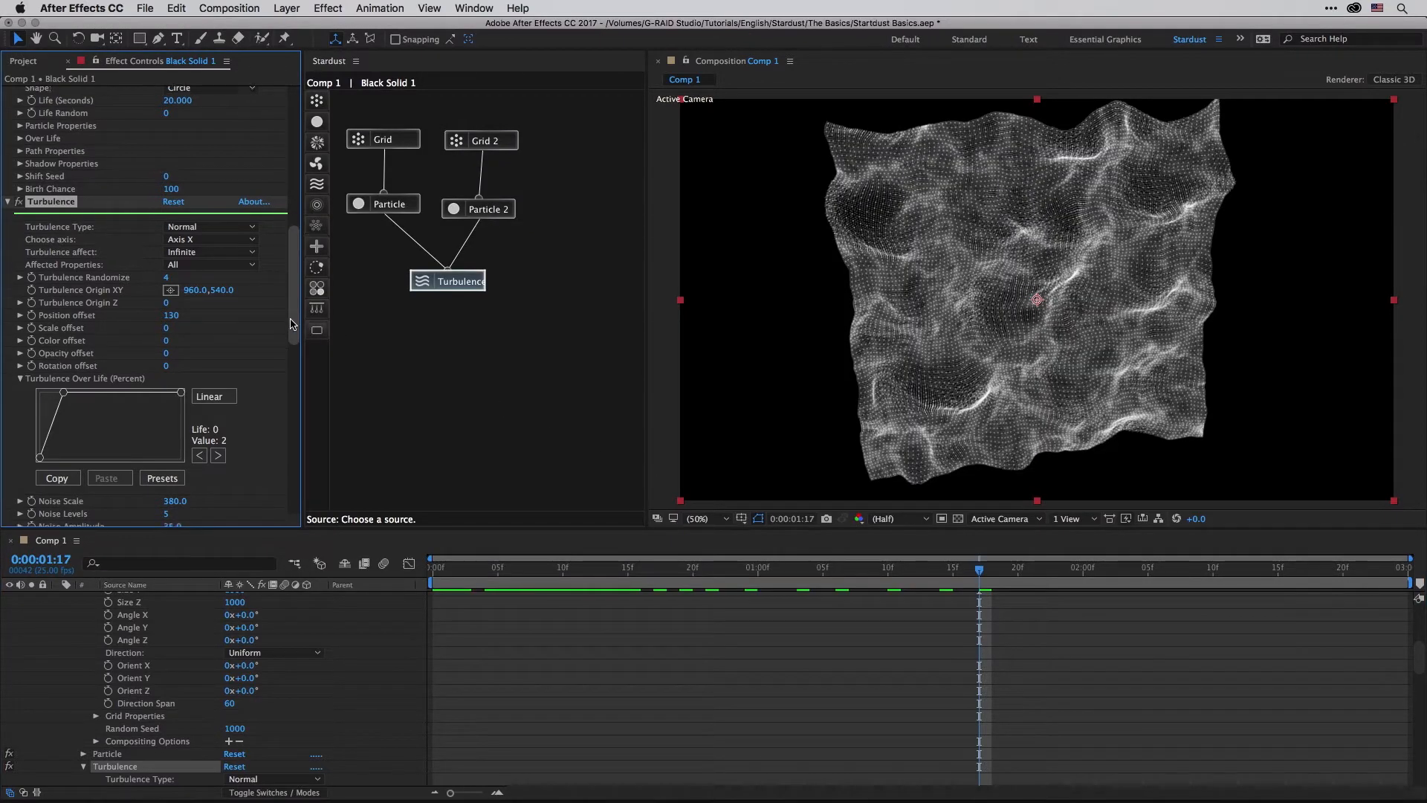
Step: Scroll the Turbulence controls toward the Noise Levels and Fractal Speed settings
{"action": "scroll", "scroll_direction": "down", "scroll_amount": 3}
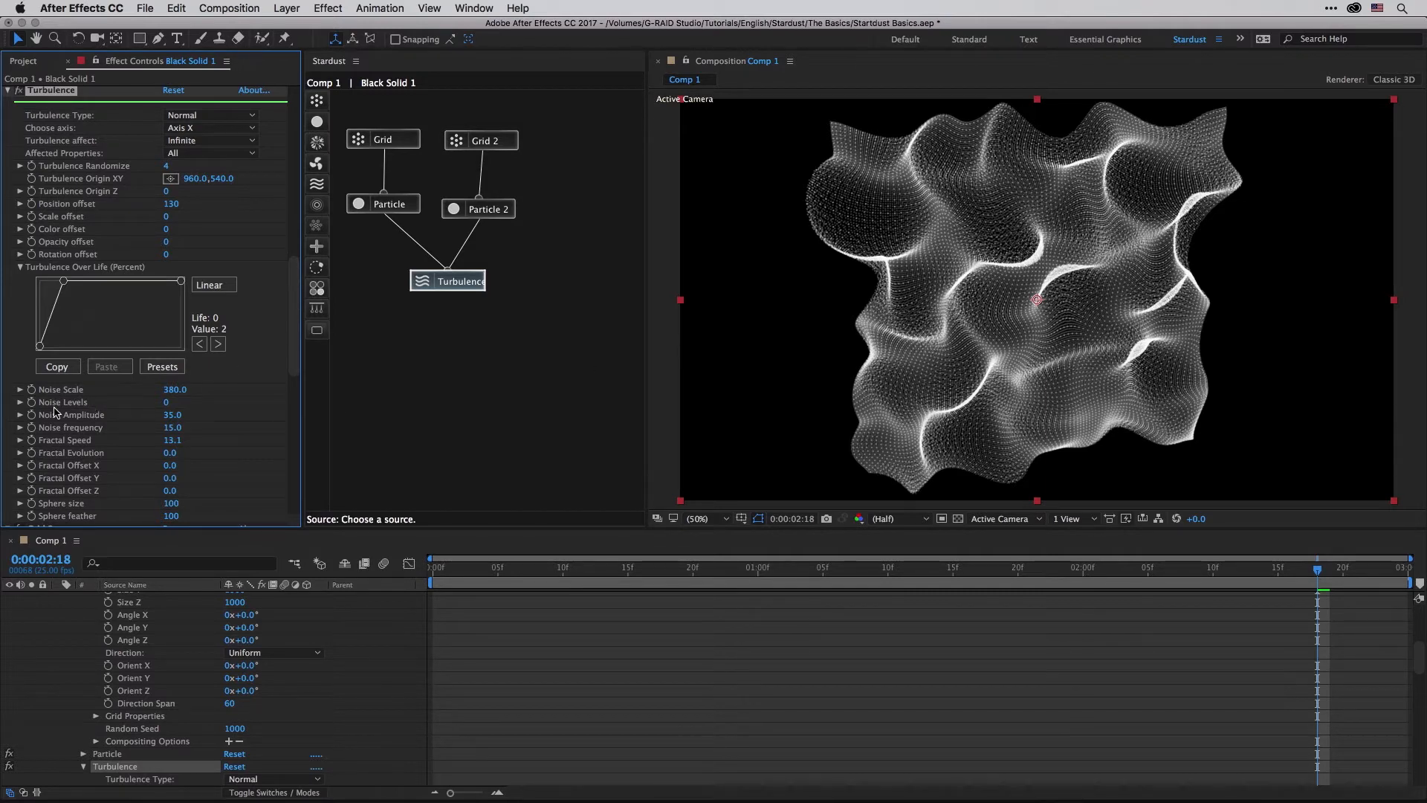
{"action": "mouse_move", "coordinate": [826, 346]}
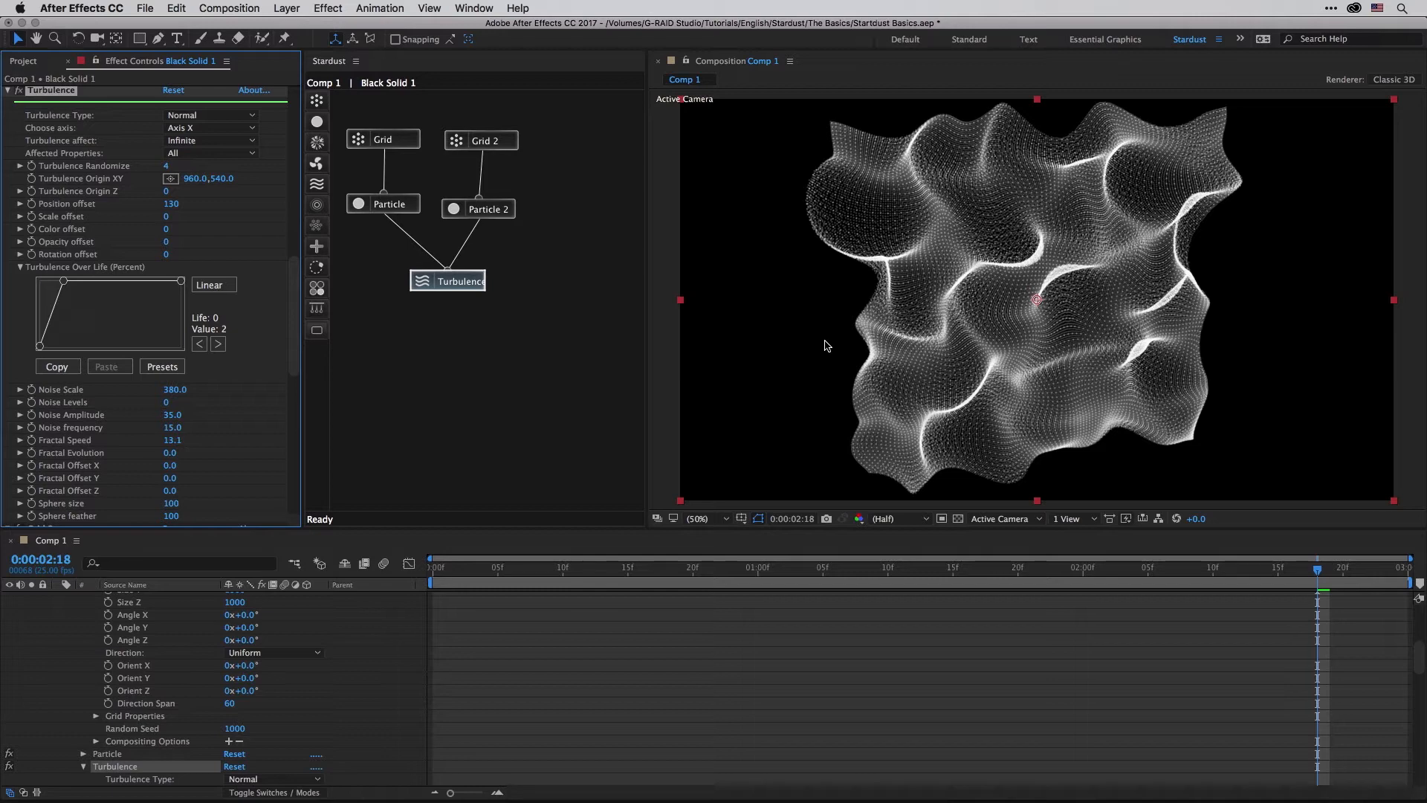
{"action": "mouse_move", "coordinate": [560, 478]}
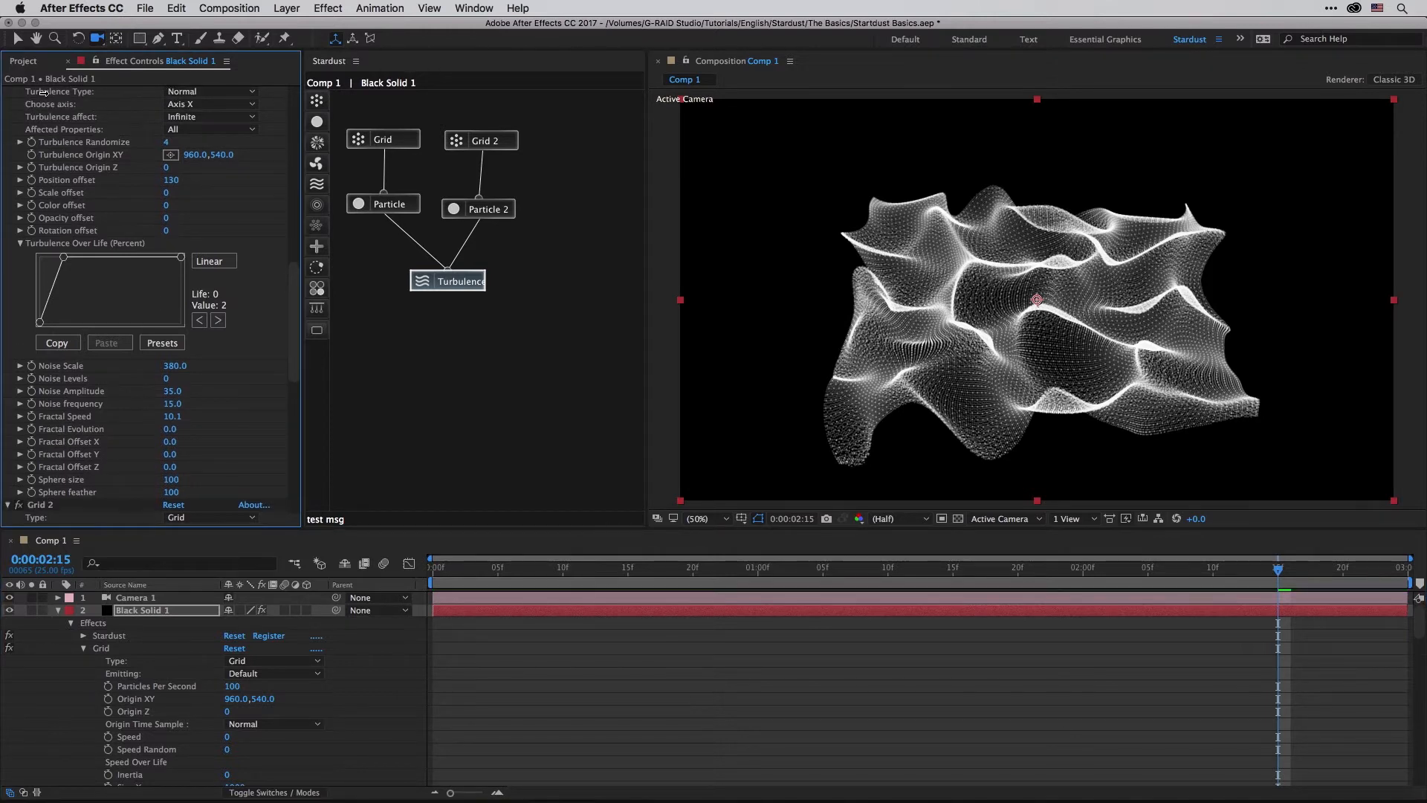
Step: Try Spherical and Spherical 2 turbulence types, then settle on Axis for parallel wave bands
{"action": "left_click", "coordinate": [209, 91]}
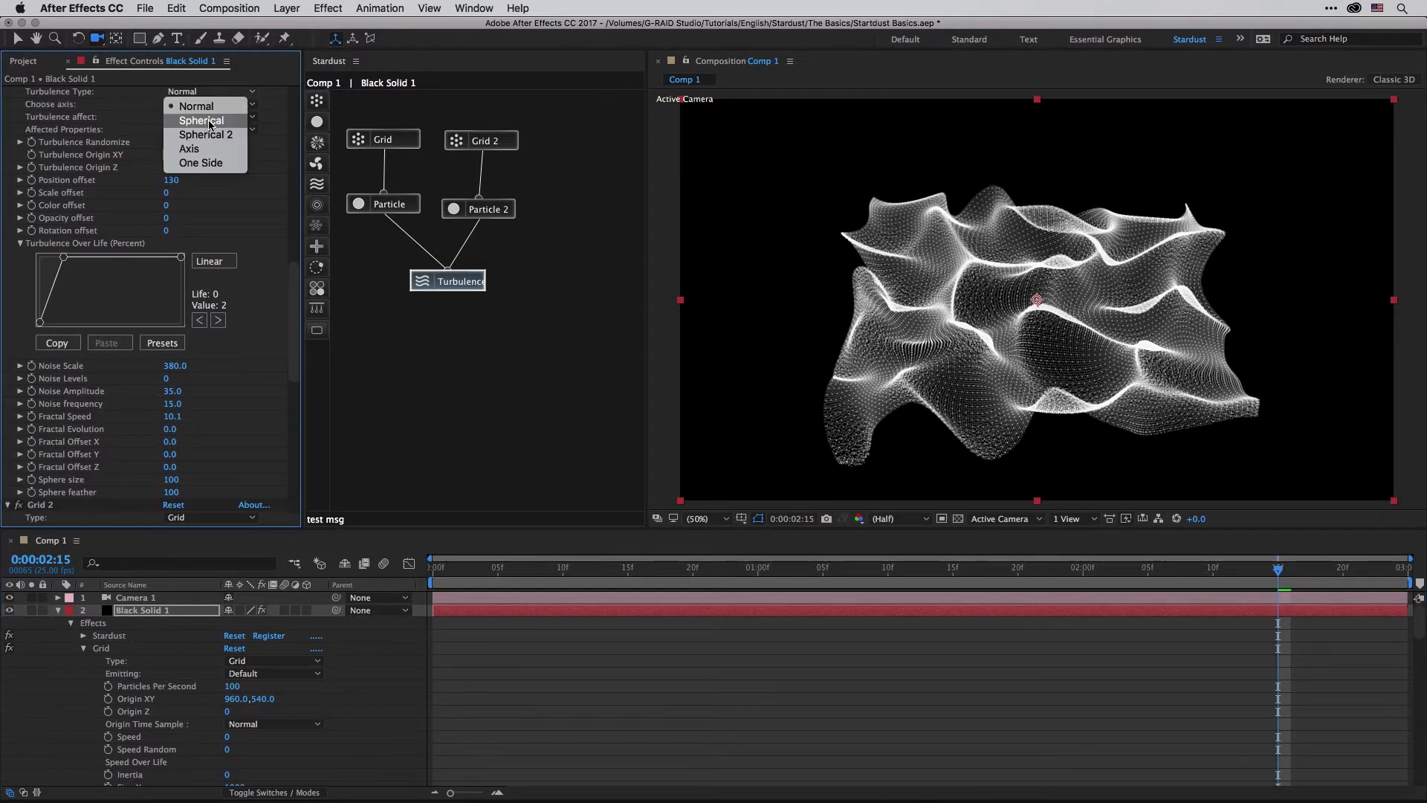
{"action": "left_click", "coordinate": [201, 121]}
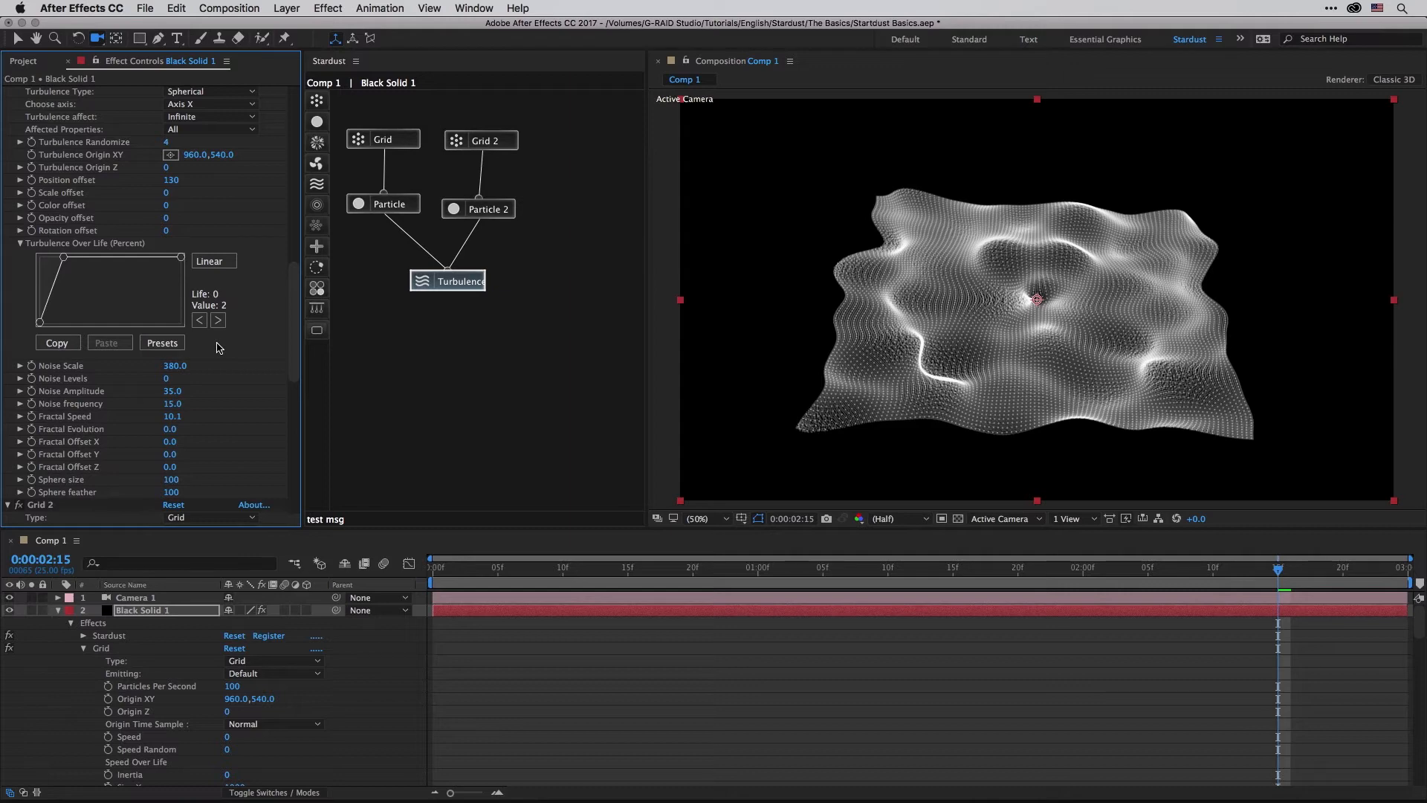
{"action": "left_click", "coordinate": [209, 90]}
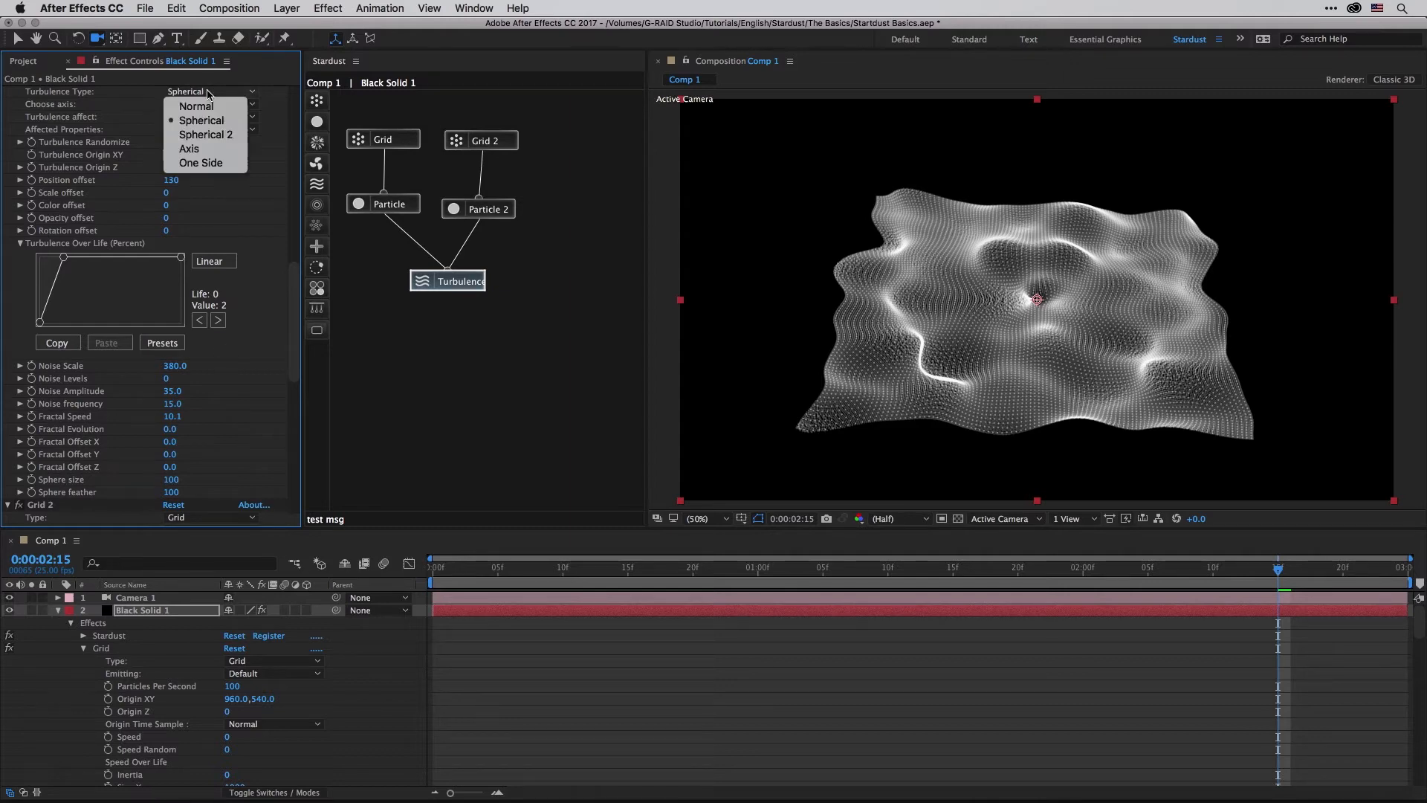
{"action": "left_click", "coordinate": [207, 134]}
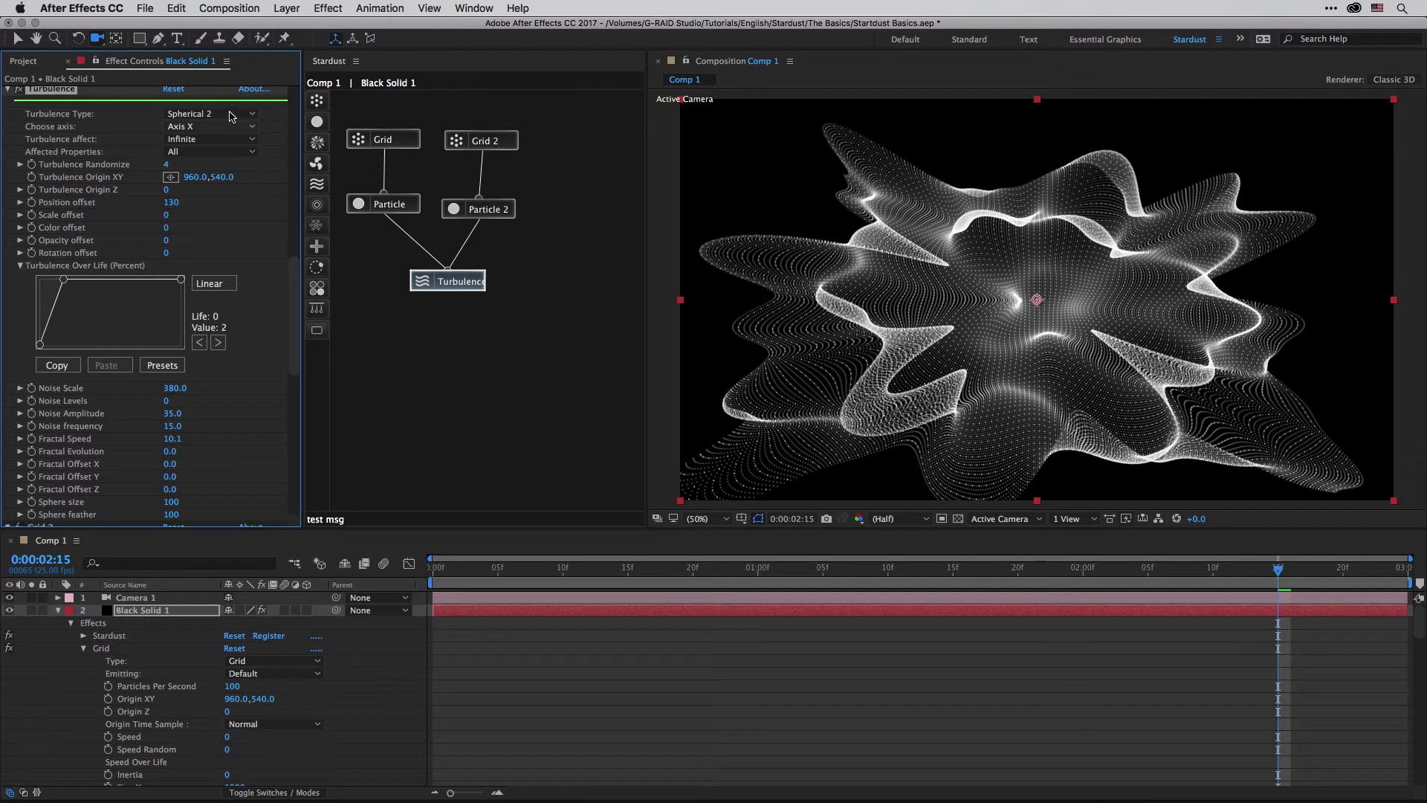
{"action": "left_click", "coordinate": [209, 113]}
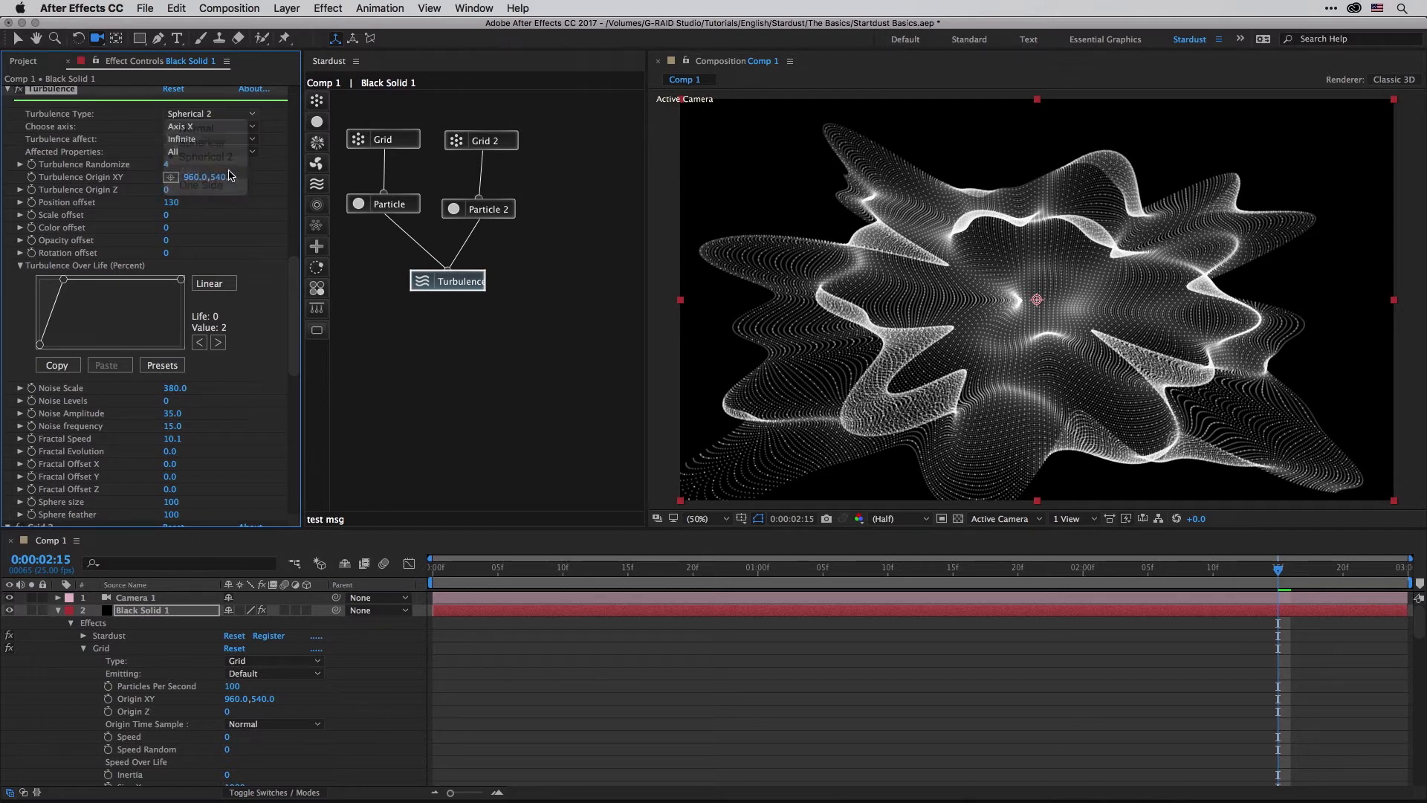
{"action": "left_click", "coordinate": [194, 113]}
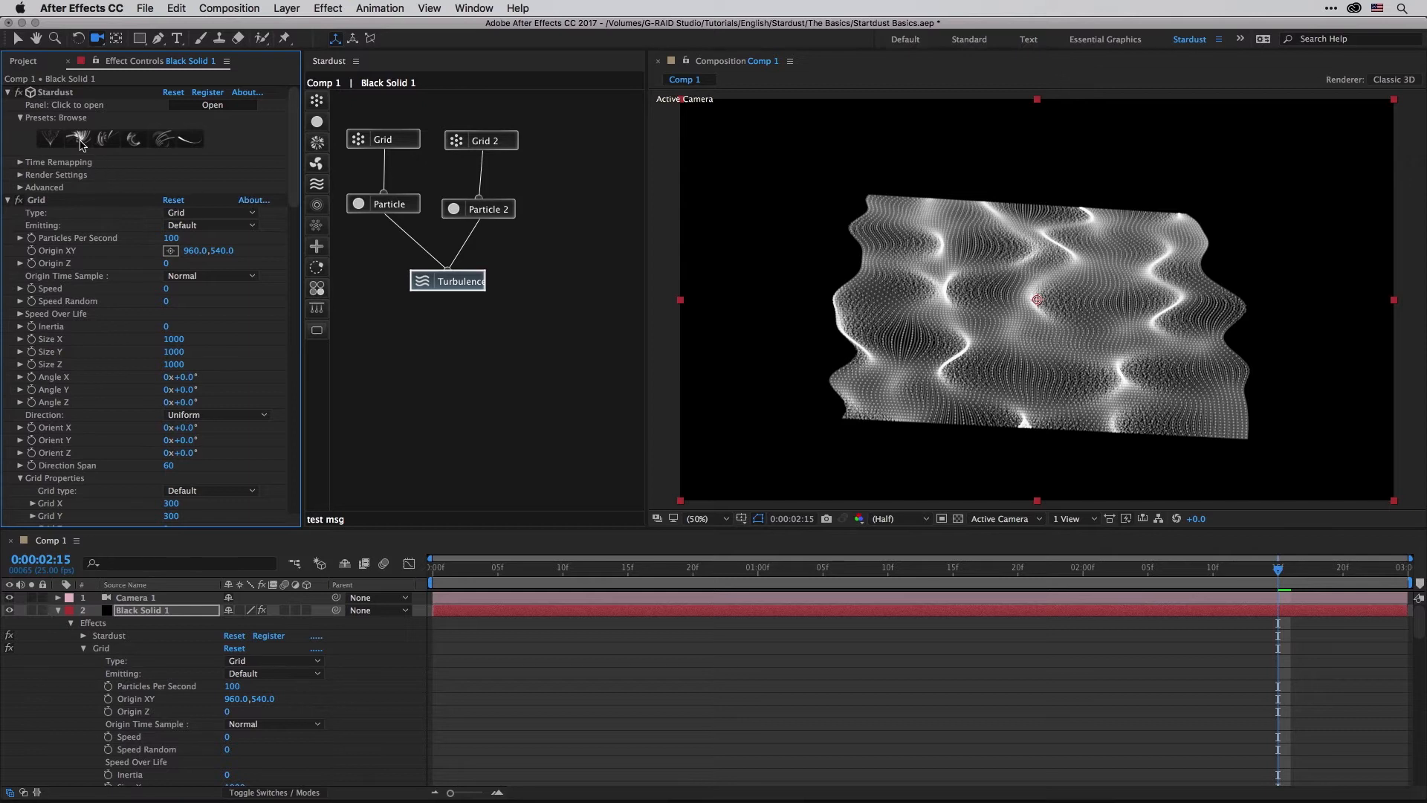
Step: Load the Rectangle HUD preset from the Stardust preset browser
{"action": "left_click", "coordinate": [213, 104]}
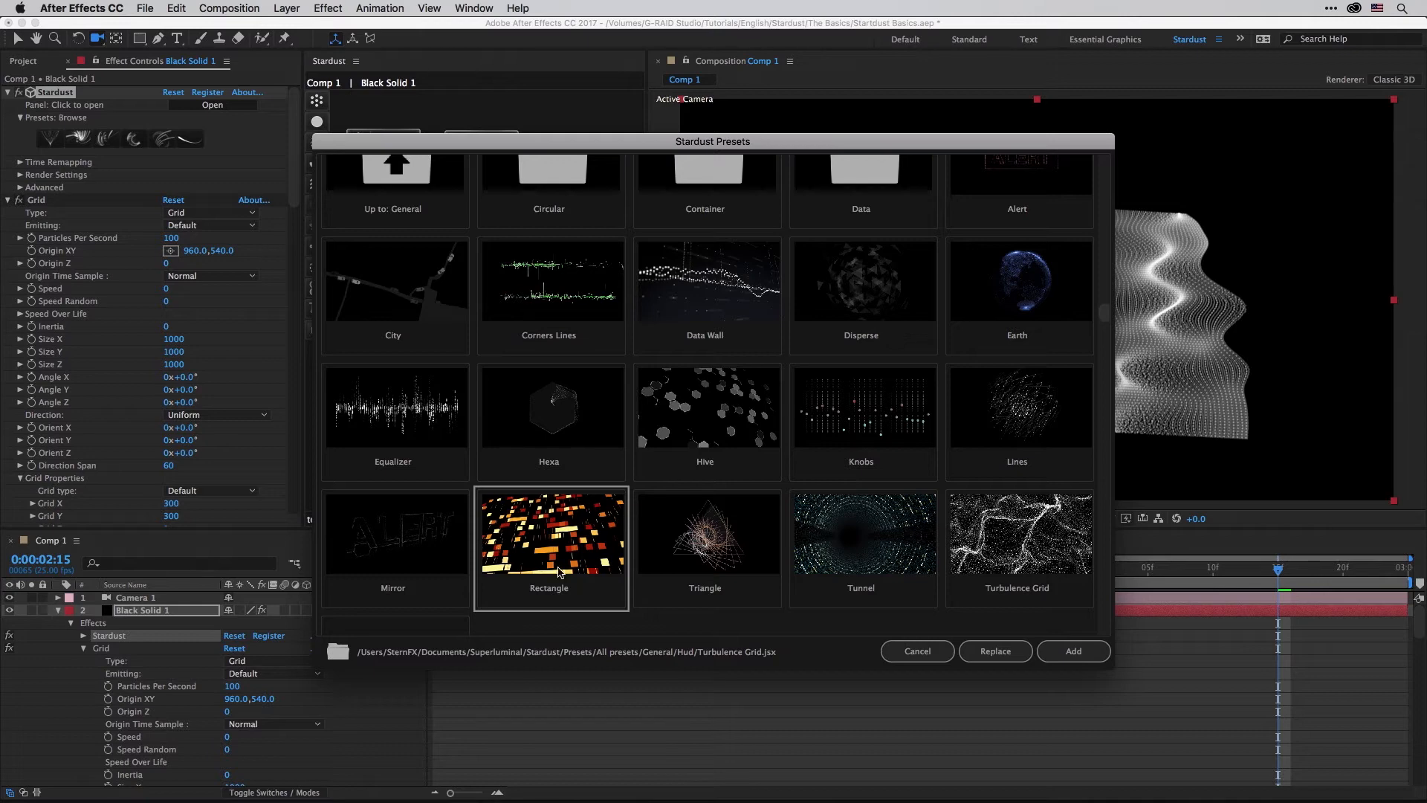
{"action": "left_click", "coordinate": [1072, 651]}
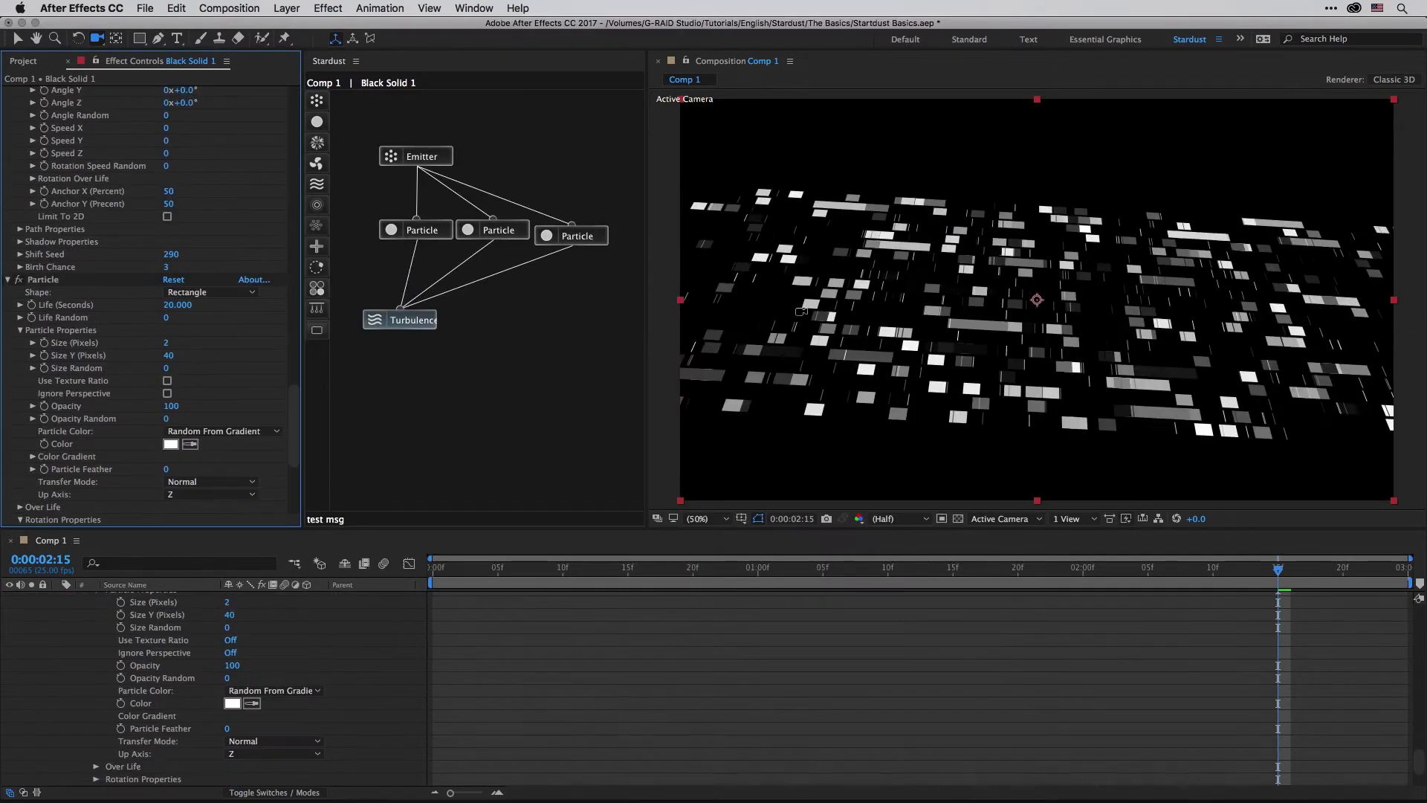
{"action": "mouse_move", "coordinate": [915, 310]}
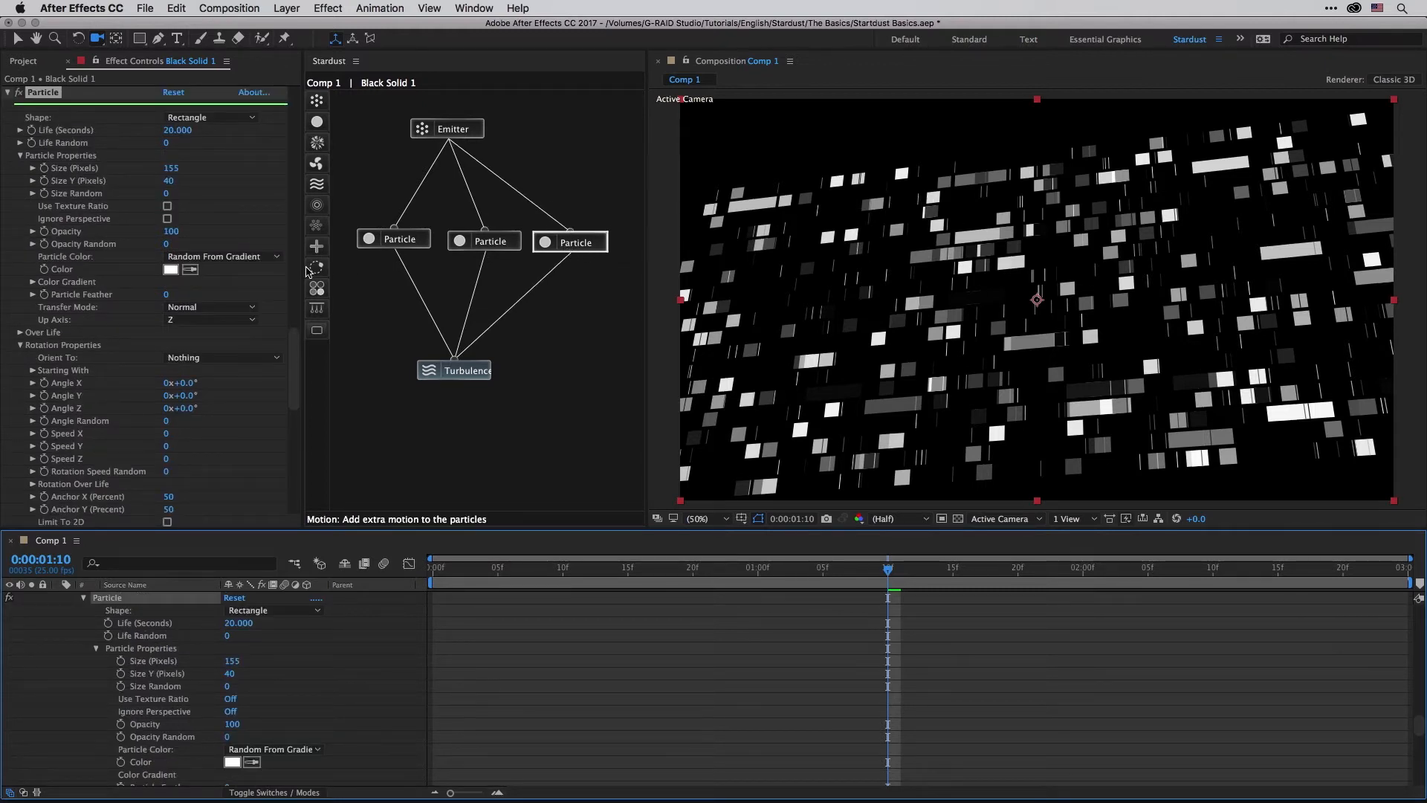
Step: Keep random-from-gradient colouring and apply a colourful gradient preset to this Particle node
{"action": "left_click", "coordinate": [219, 256]}
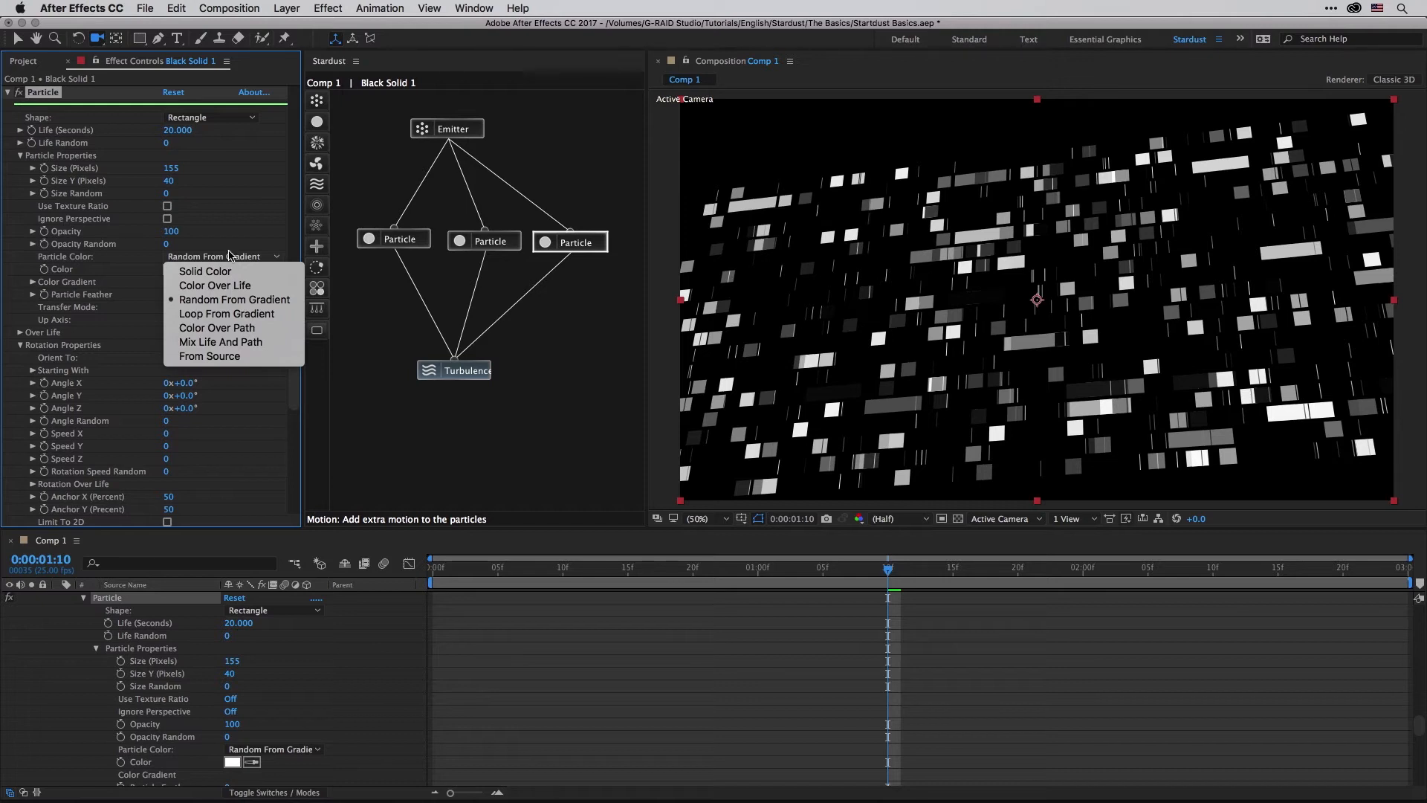
{"action": "left_click", "coordinate": [233, 299]}
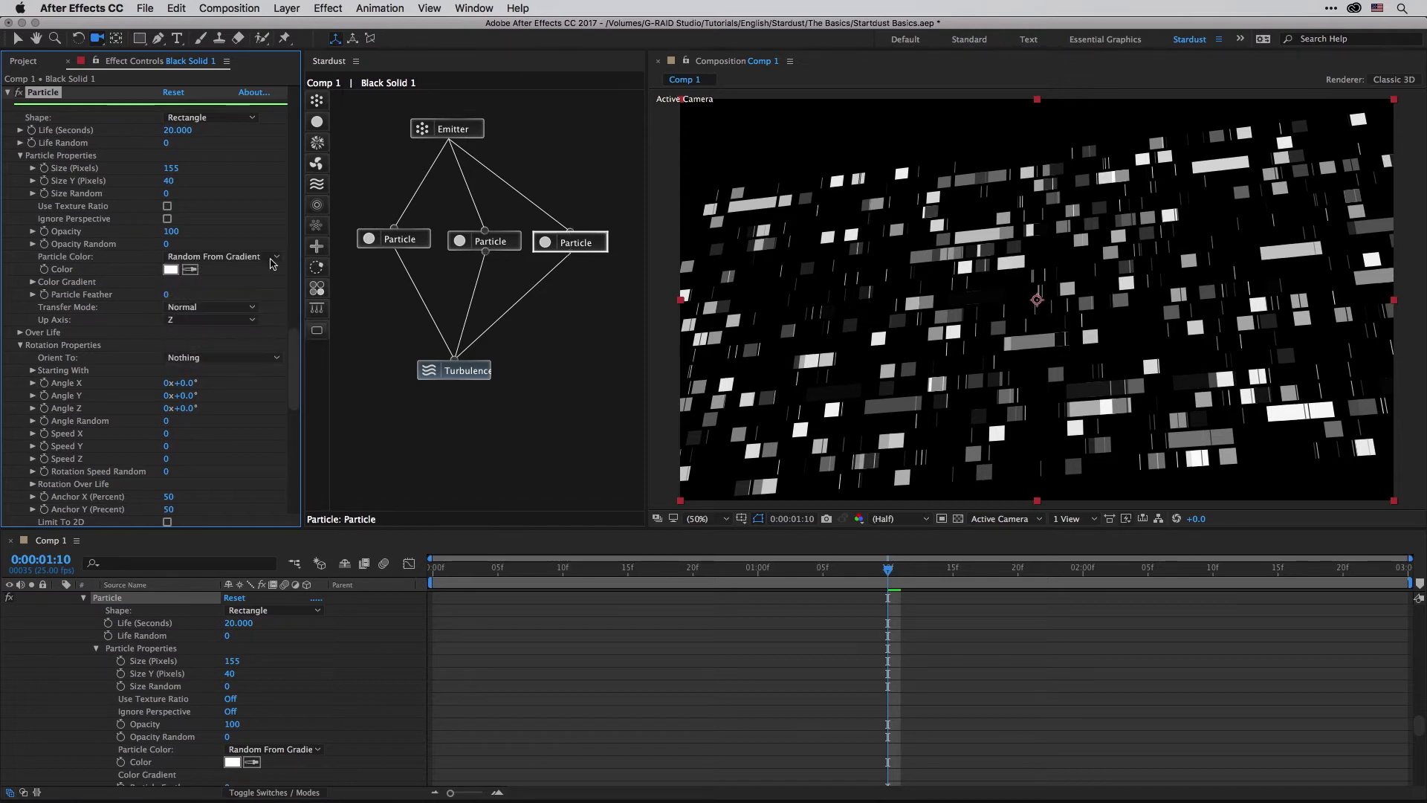
{"action": "left_click", "coordinate": [171, 269]}
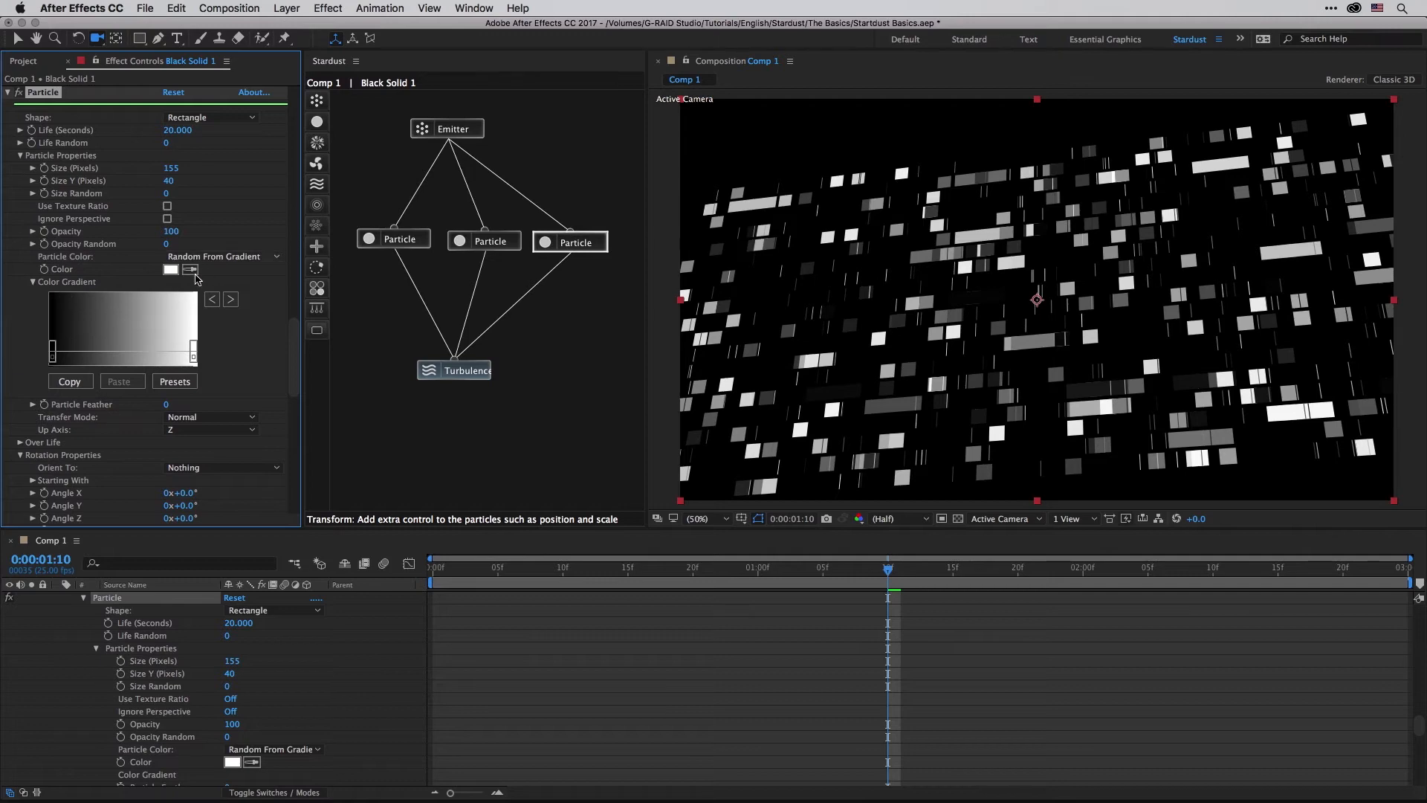
{"action": "left_click", "coordinate": [176, 382]}
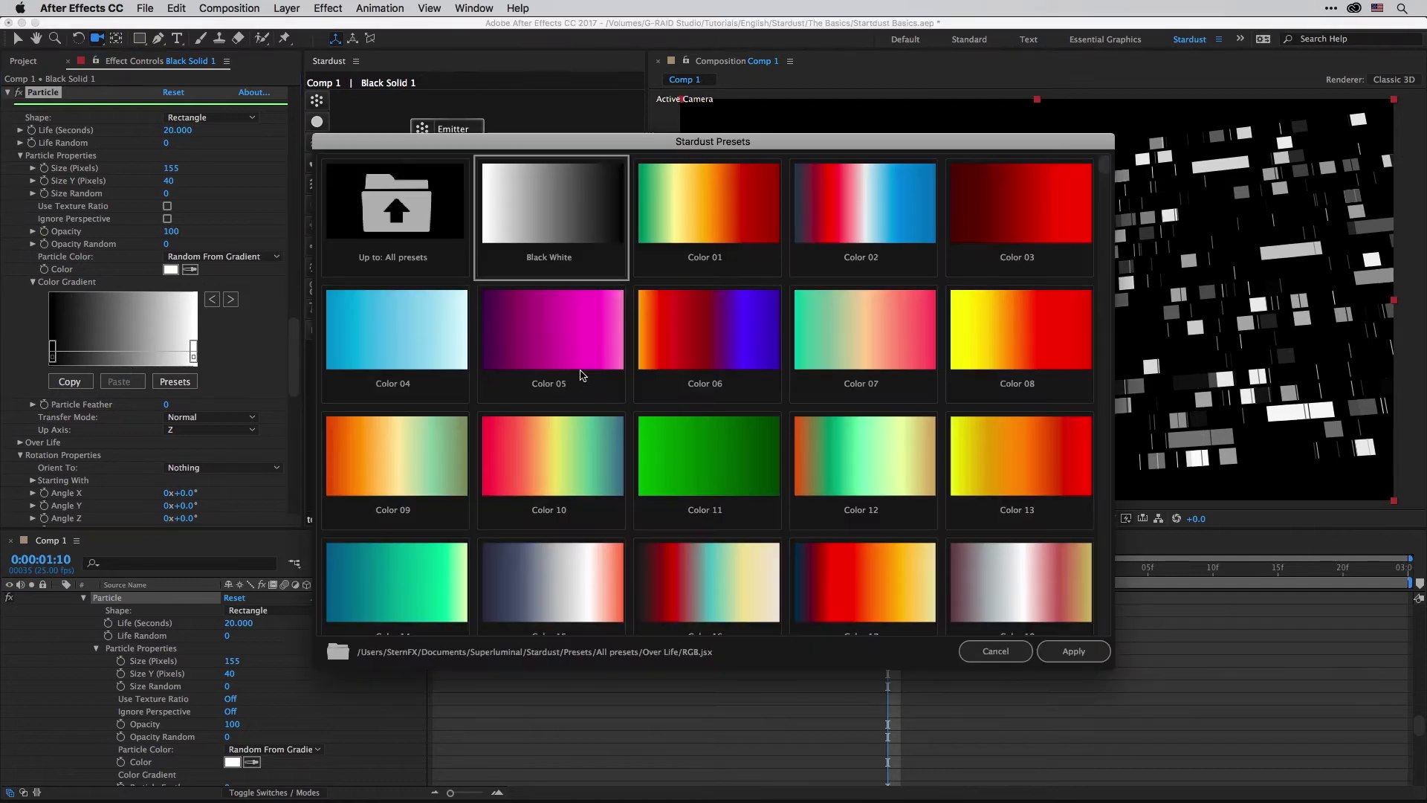
{"action": "mouse_move", "coordinate": [926, 224]}
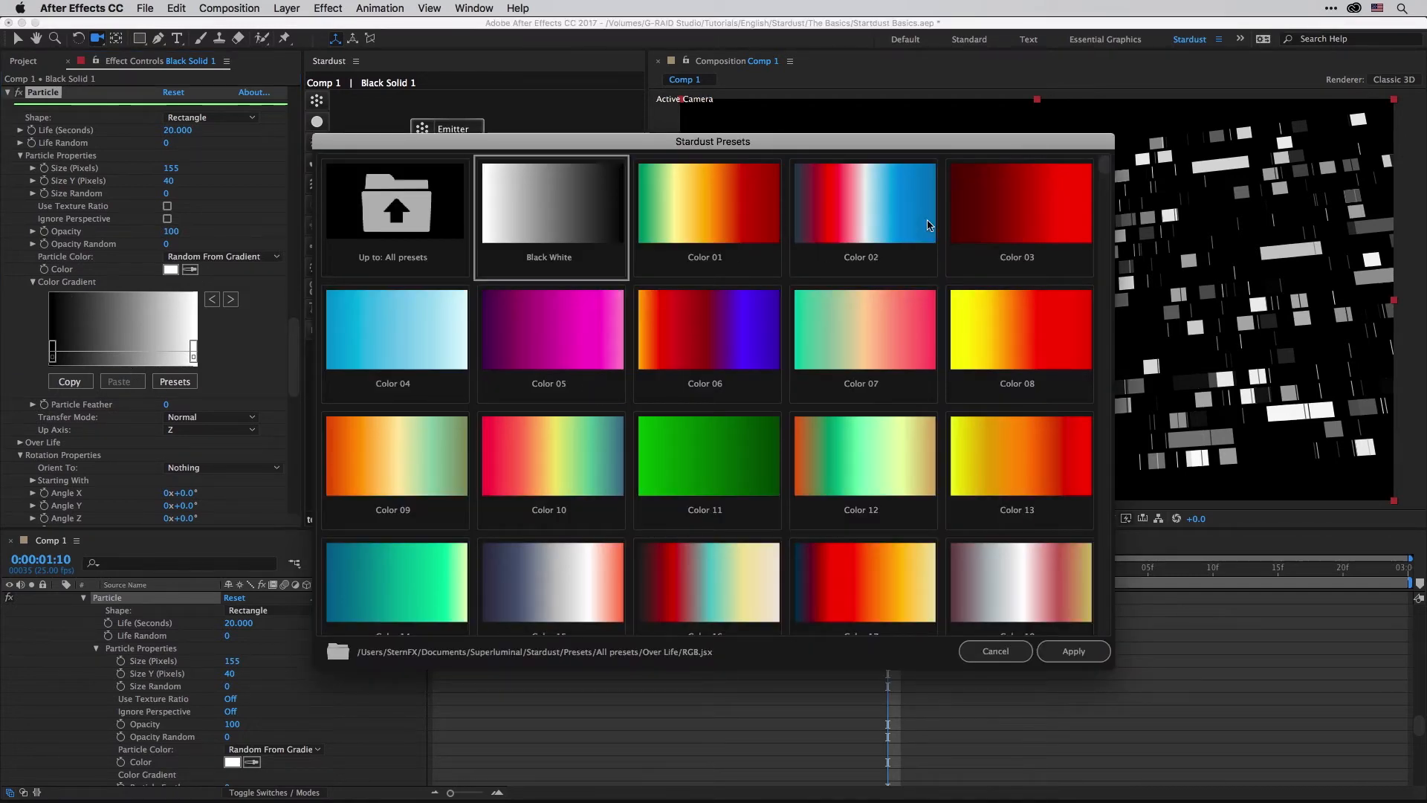
{"action": "left_click", "coordinate": [1072, 652]}
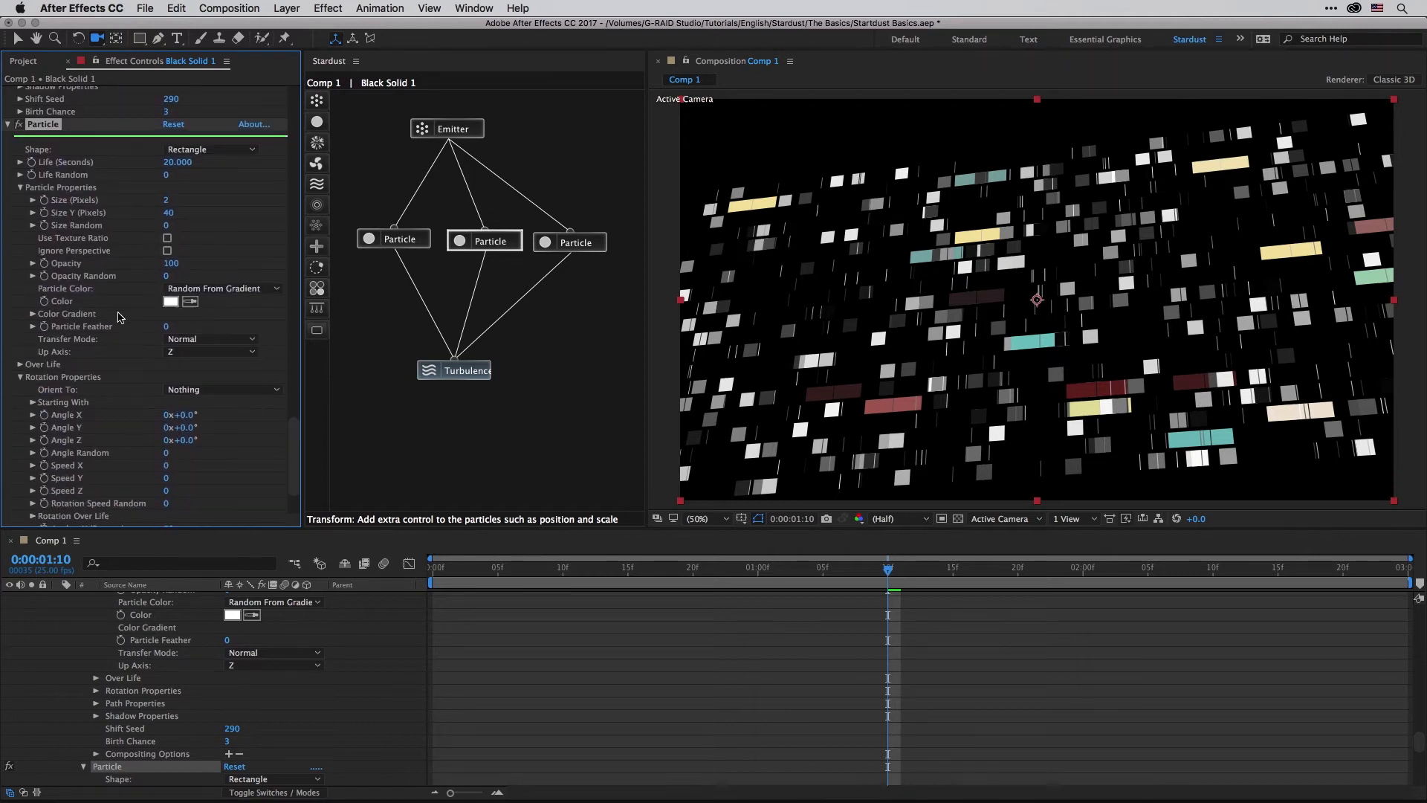
Step: Apply the Color 16 gradient to another Particle node and a colourful gradient to the first one
{"action": "left_click", "coordinate": [20, 313]}
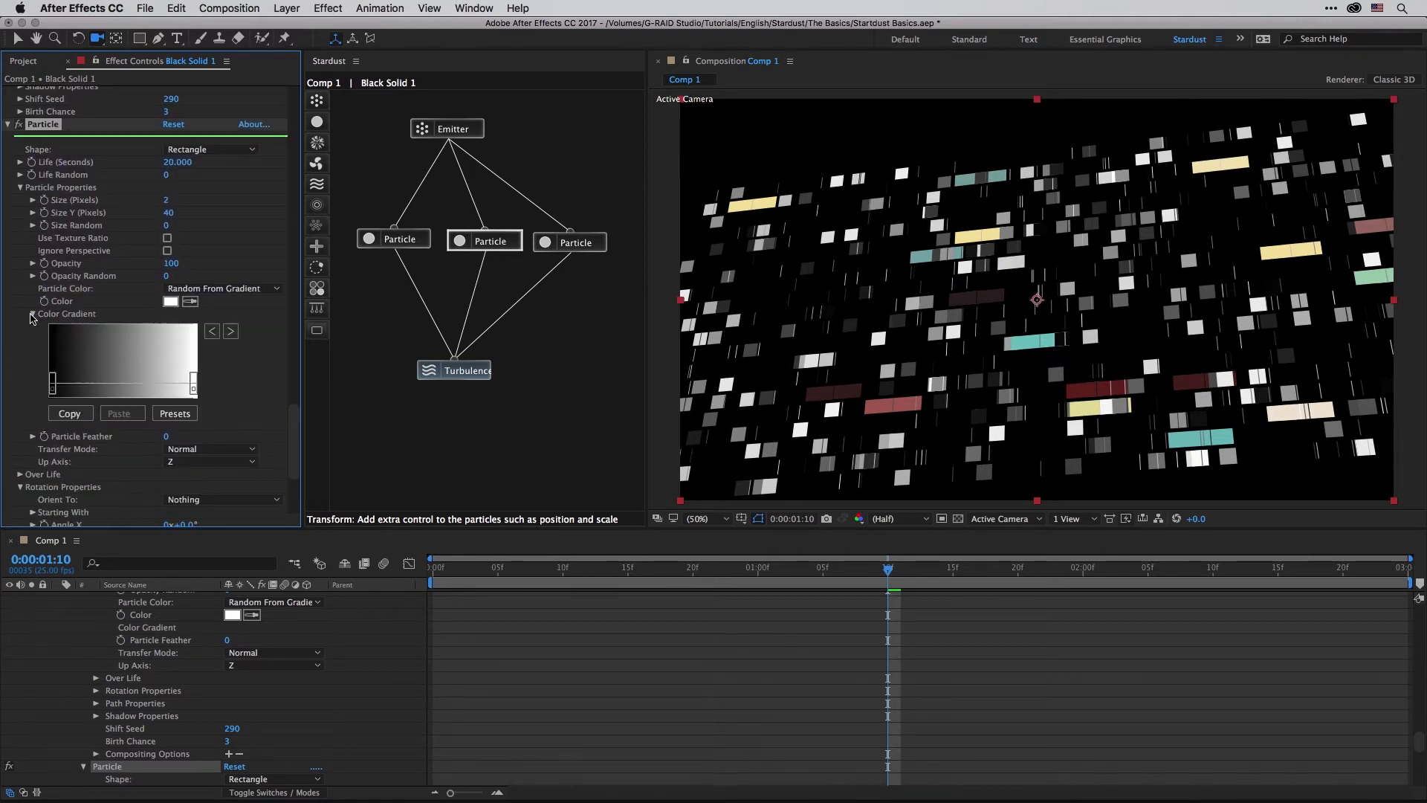
{"action": "left_click", "coordinate": [174, 412]}
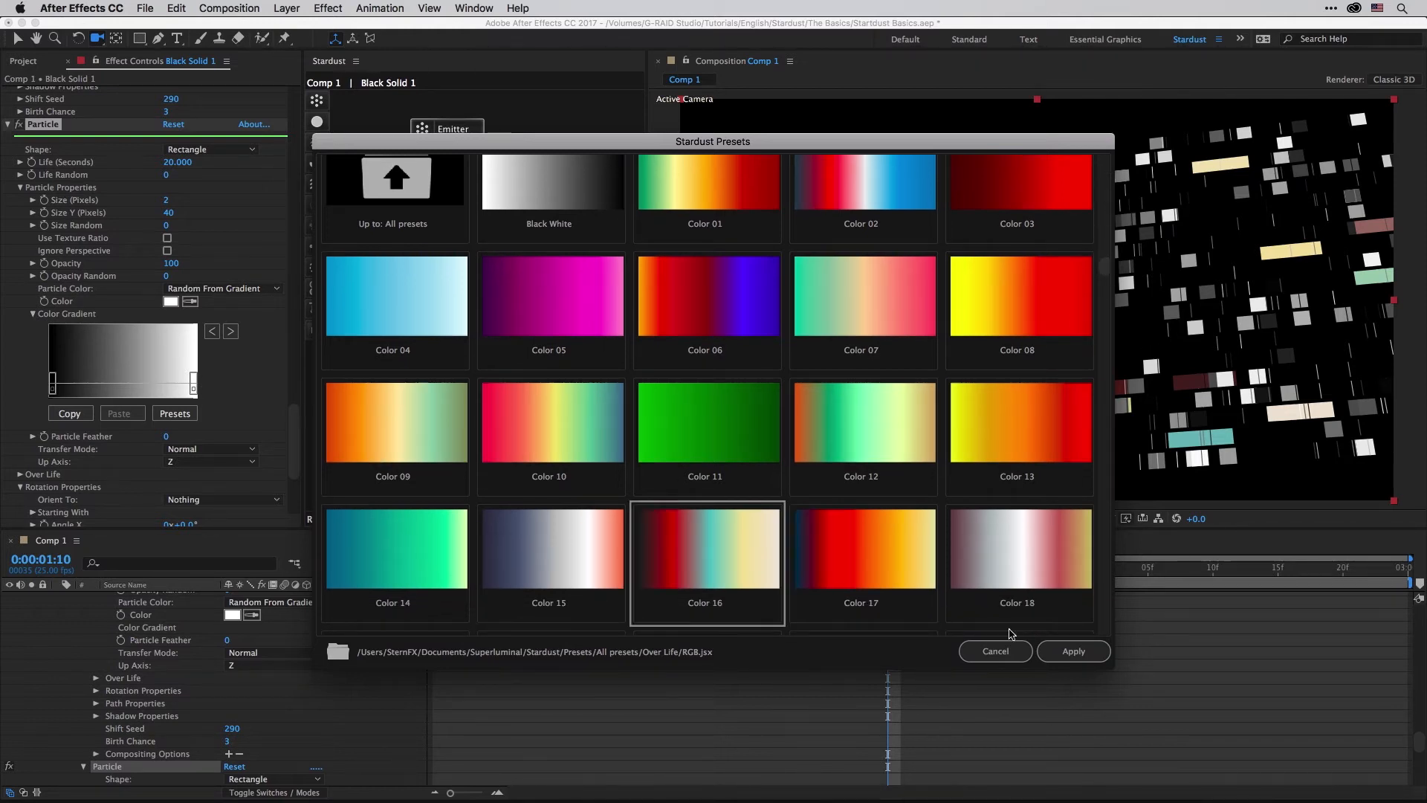
{"action": "left_click", "coordinate": [1072, 651]}
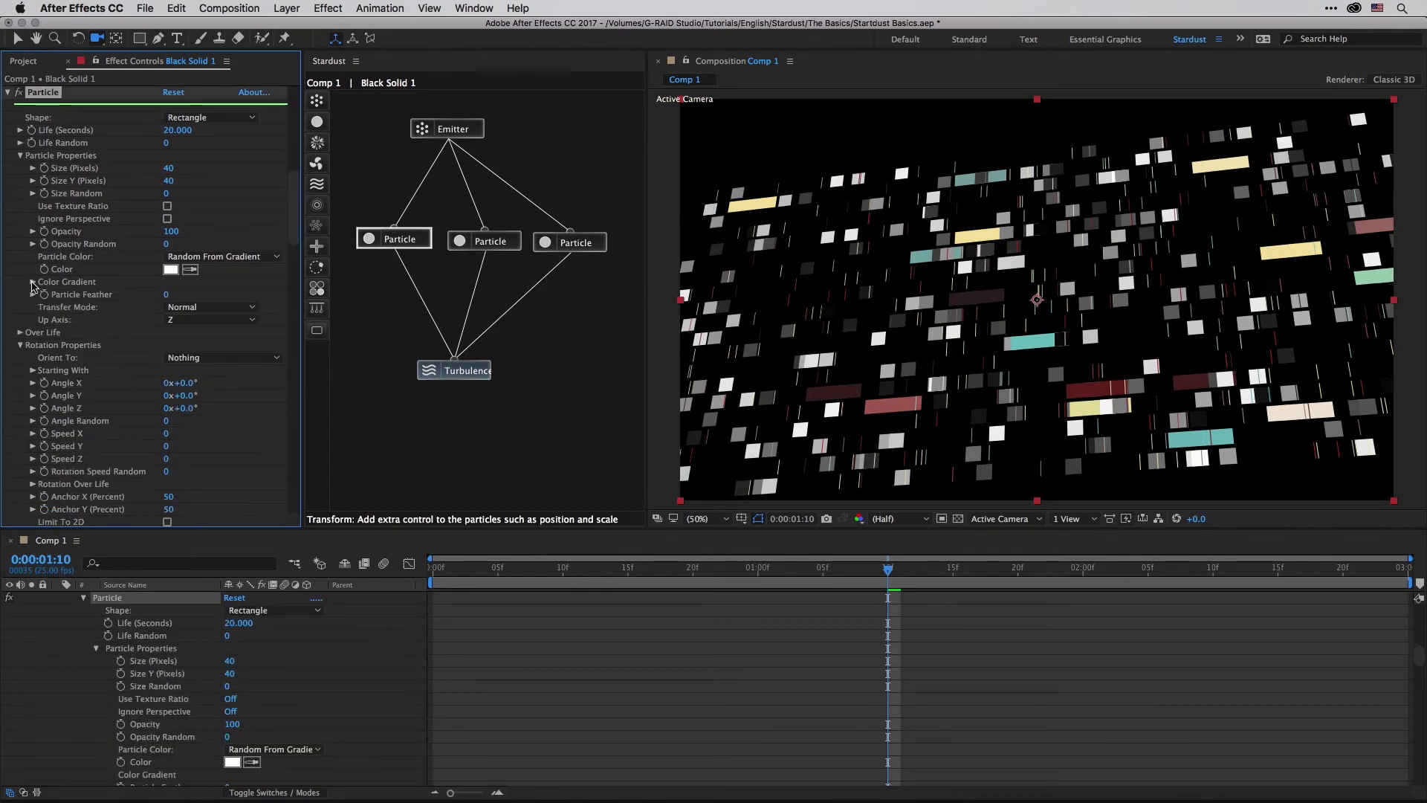
{"action": "left_click", "coordinate": [176, 382]}
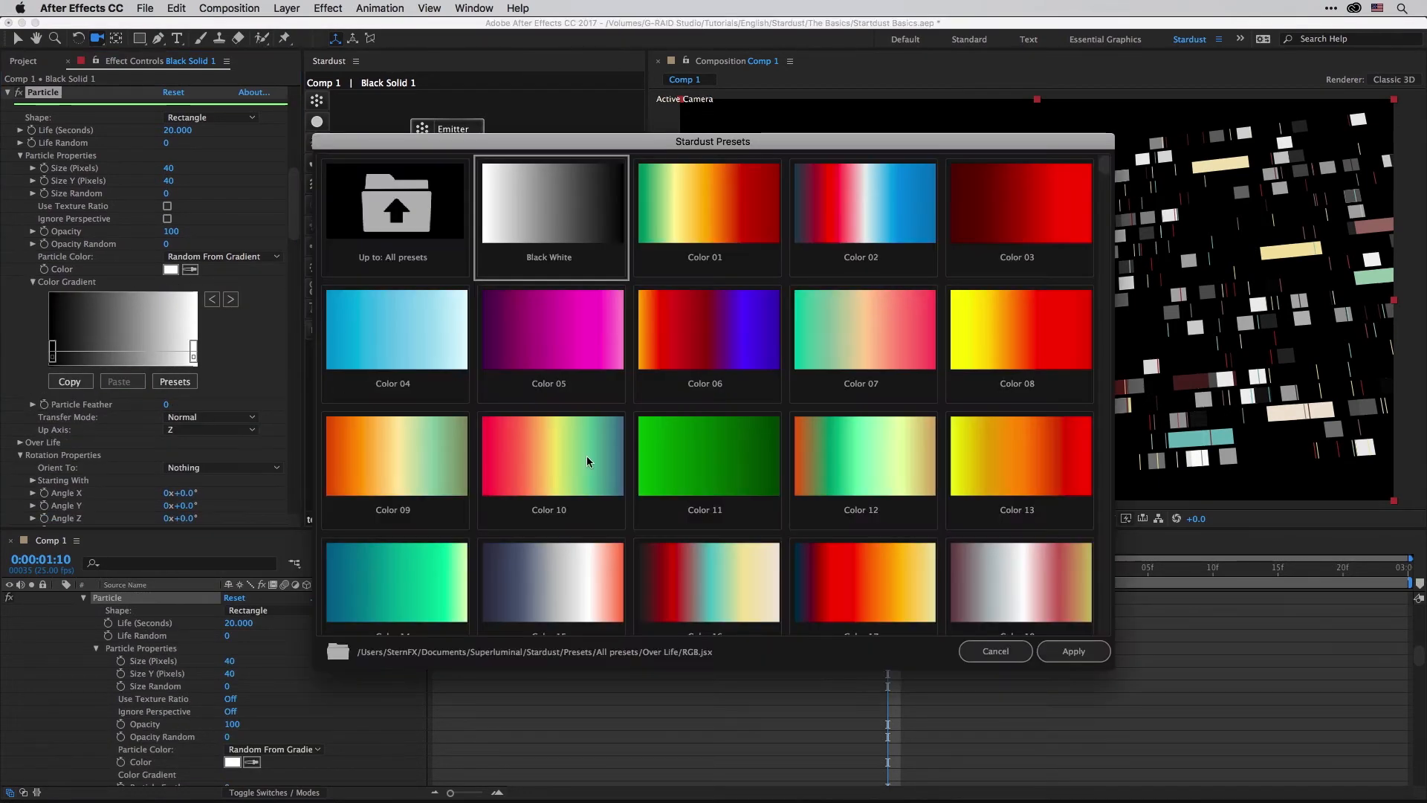
{"action": "scroll", "scroll_direction": "down", "scroll_amount": 3}
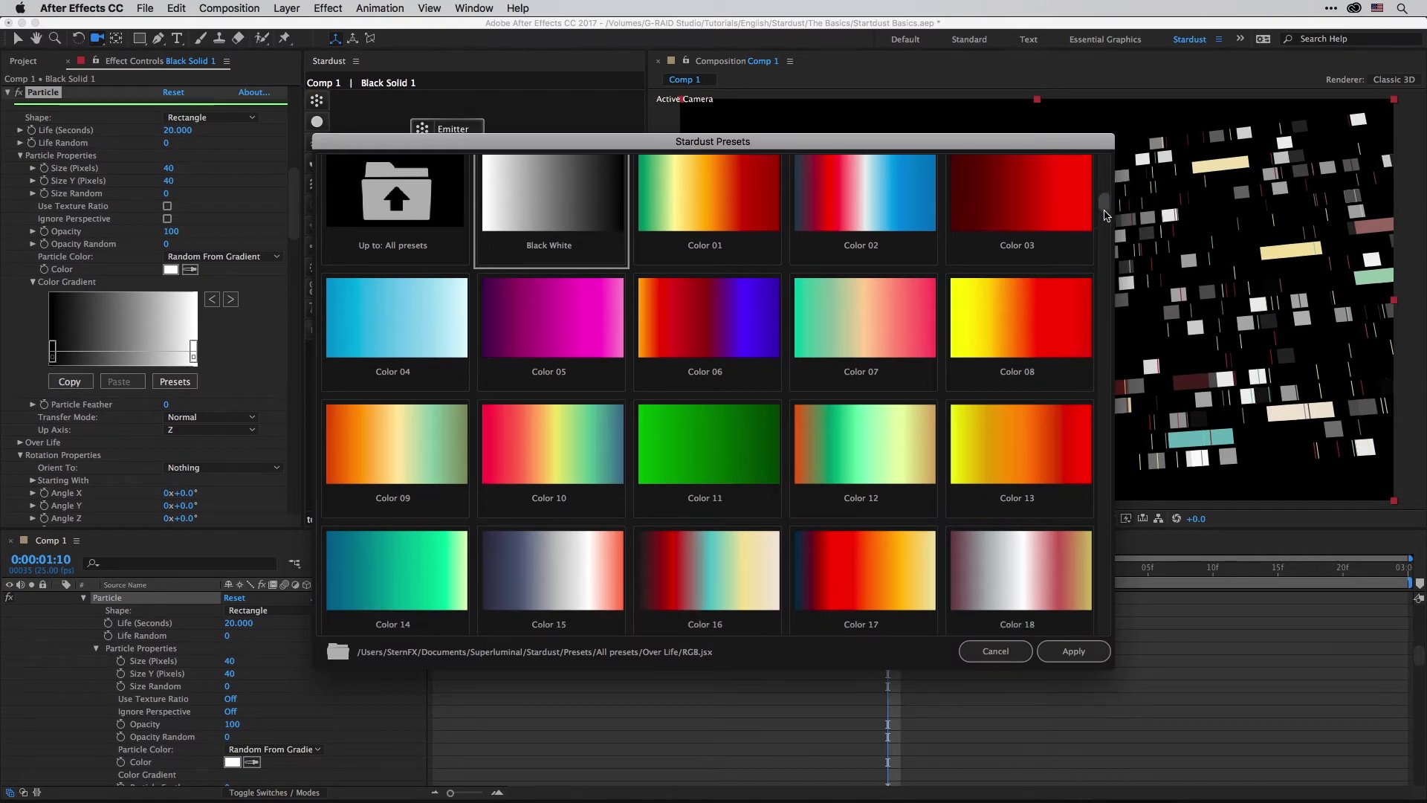
{"action": "left_click", "coordinate": [1072, 651]}
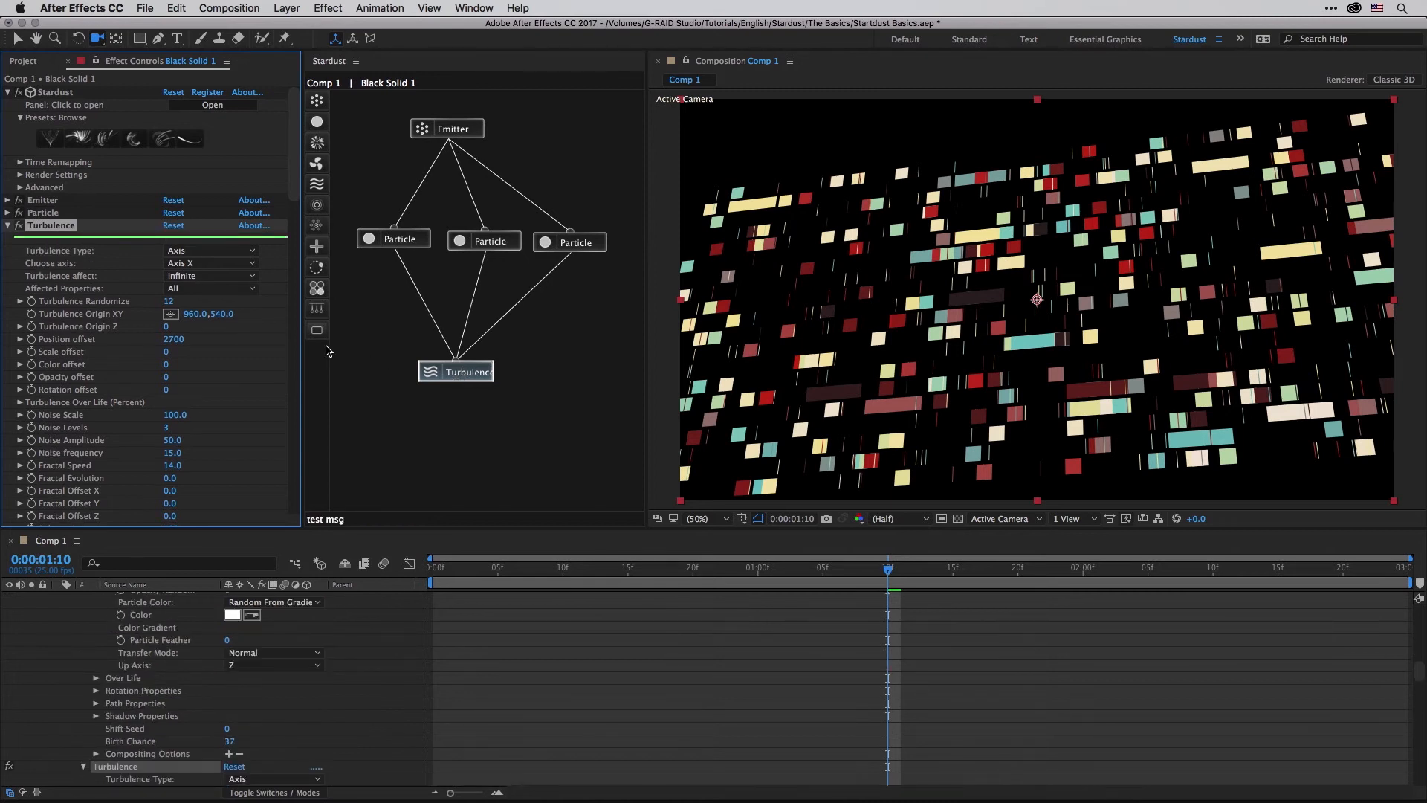
{"action": "mouse_move", "coordinate": [64, 259]}
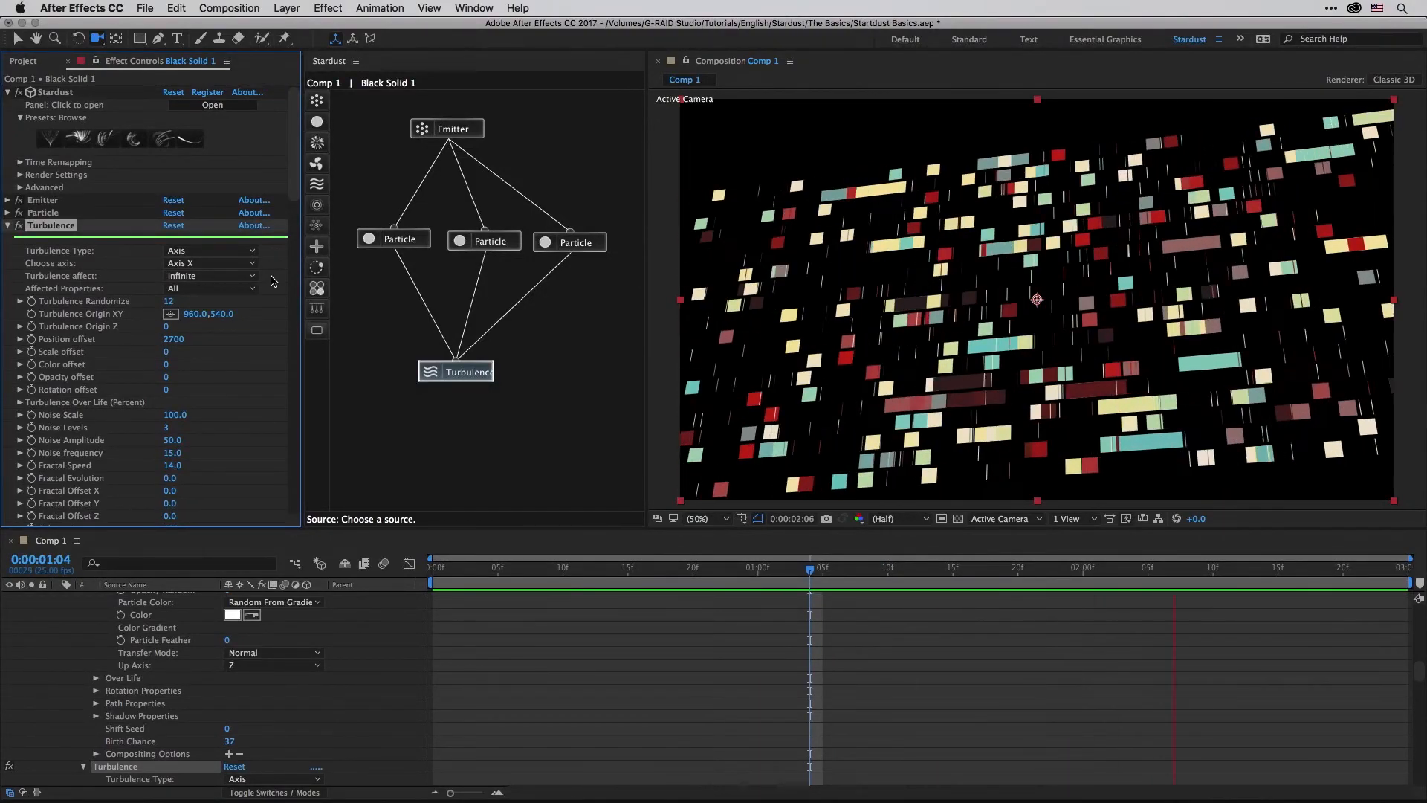
Step: Show the Turbulence node's axis choices: Axis X, Axis Y, Axis Z and Normal
{"action": "left_click", "coordinate": [209, 264]}
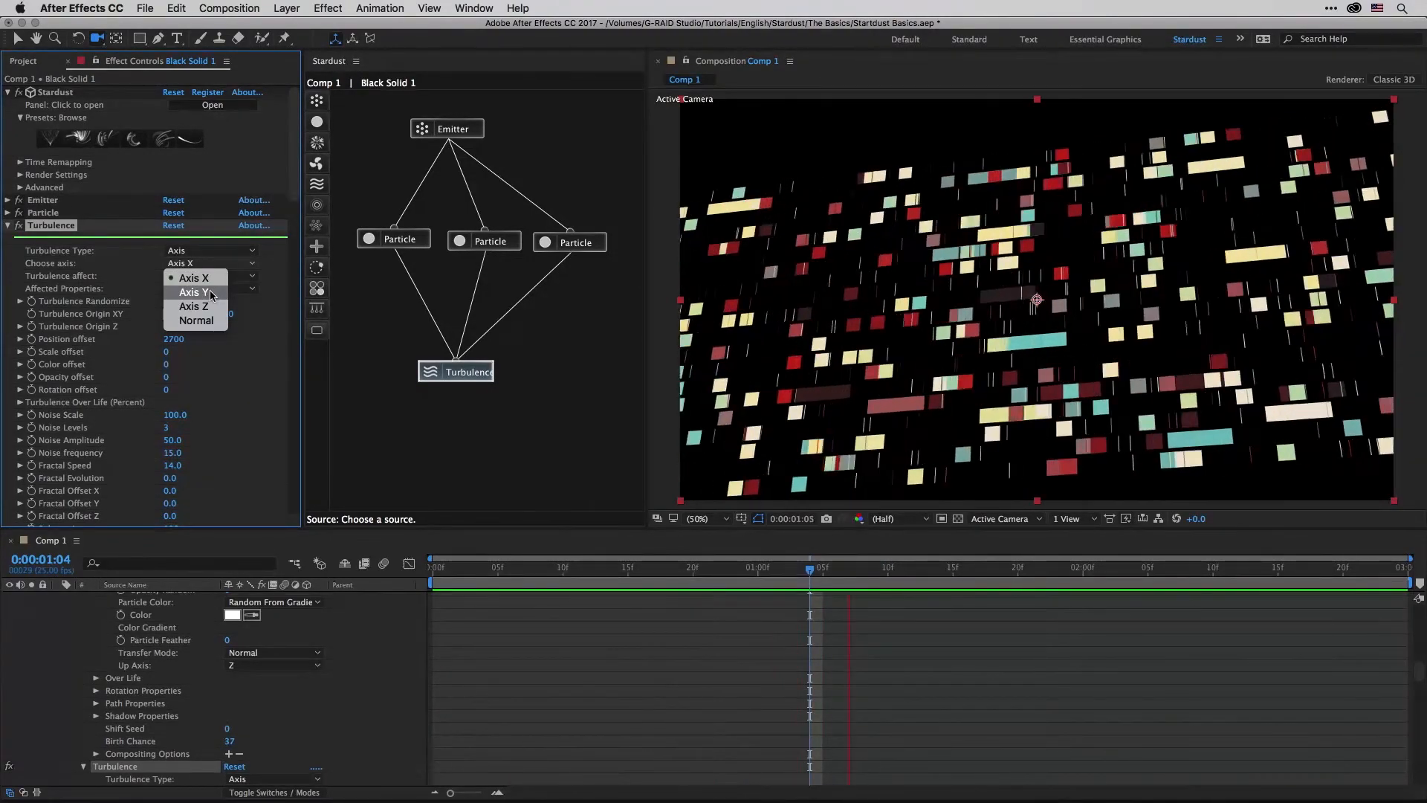